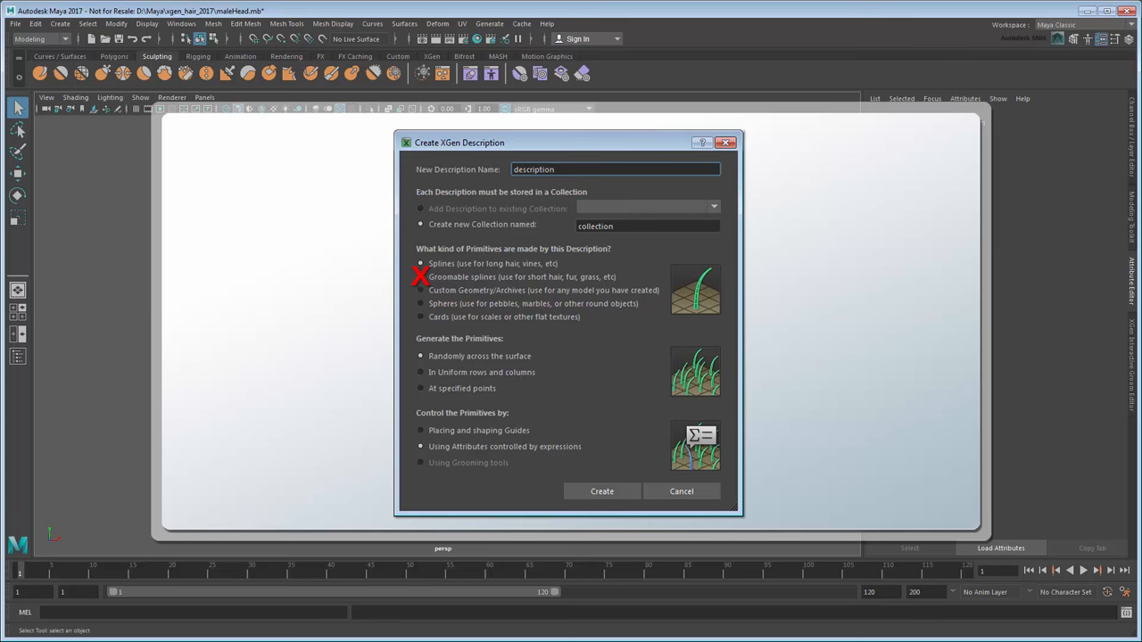
Cancel the Create XGen Description dialog and select maleHead_ScalpMesh in the viewport.
left_click(682, 492)
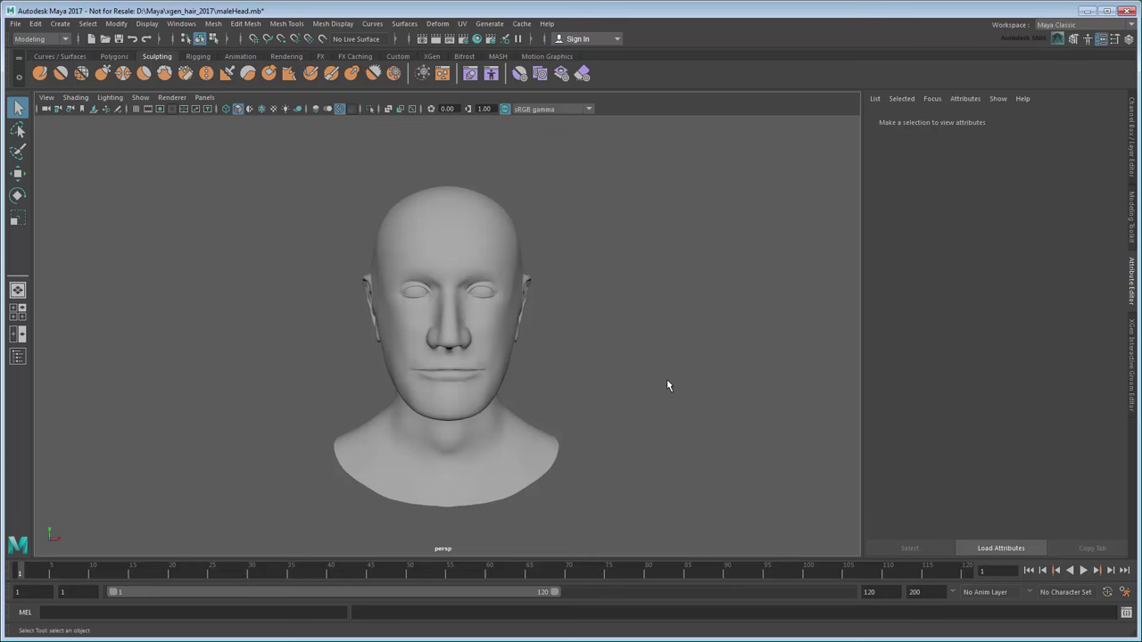
left_click(443, 199)
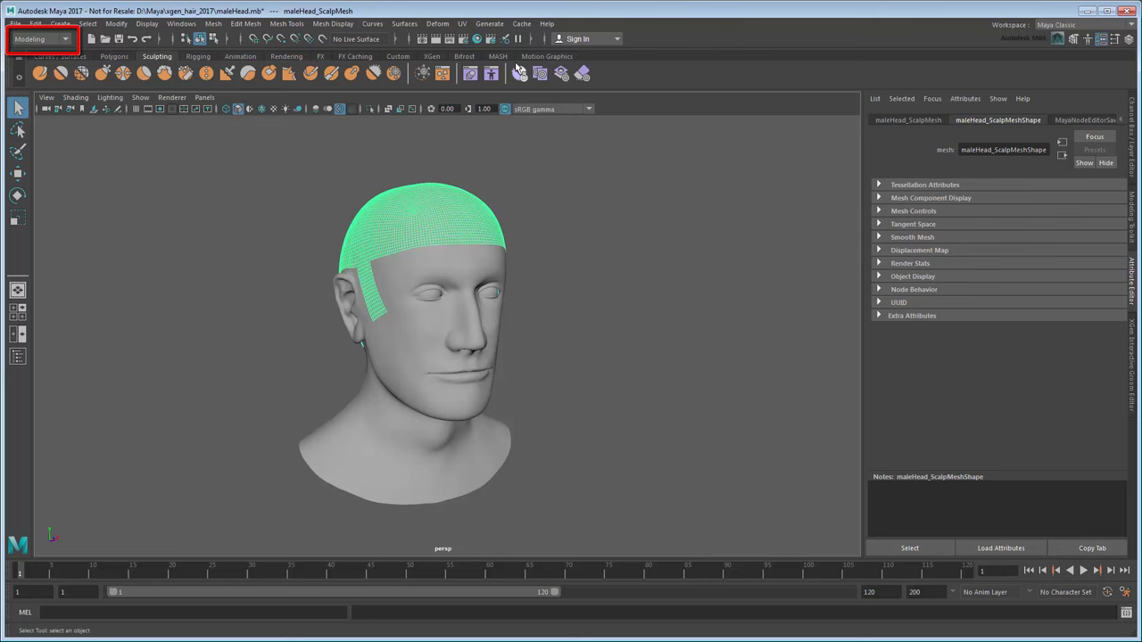
Use Generate > Create Interactive Groom Splines on the scalp to create description1.
left_click(513, 23)
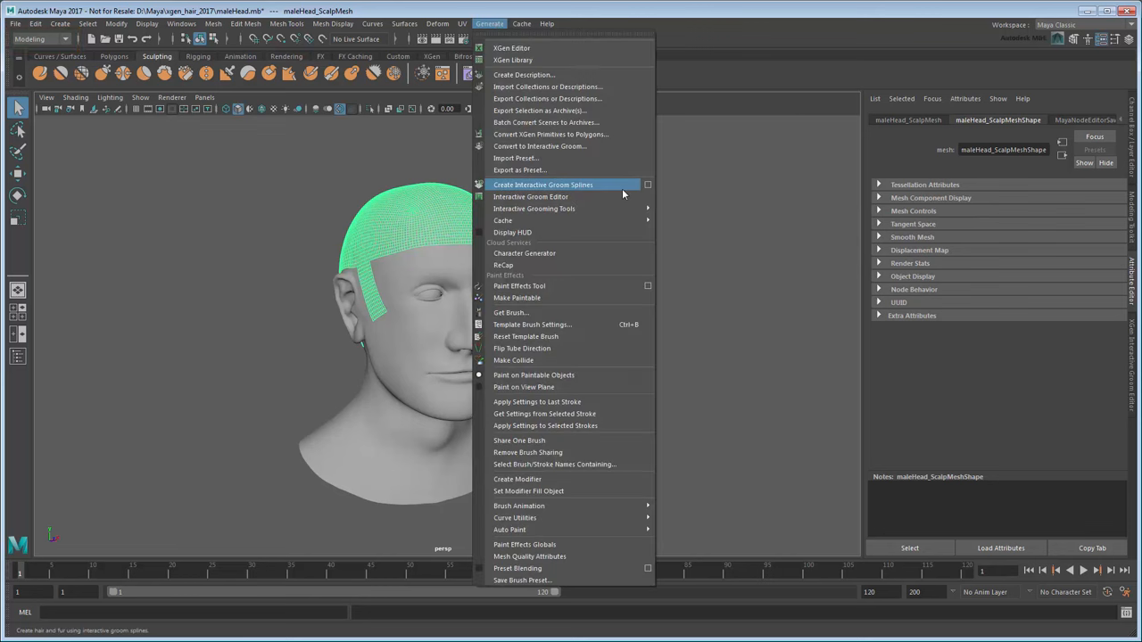
left_click(554, 184)
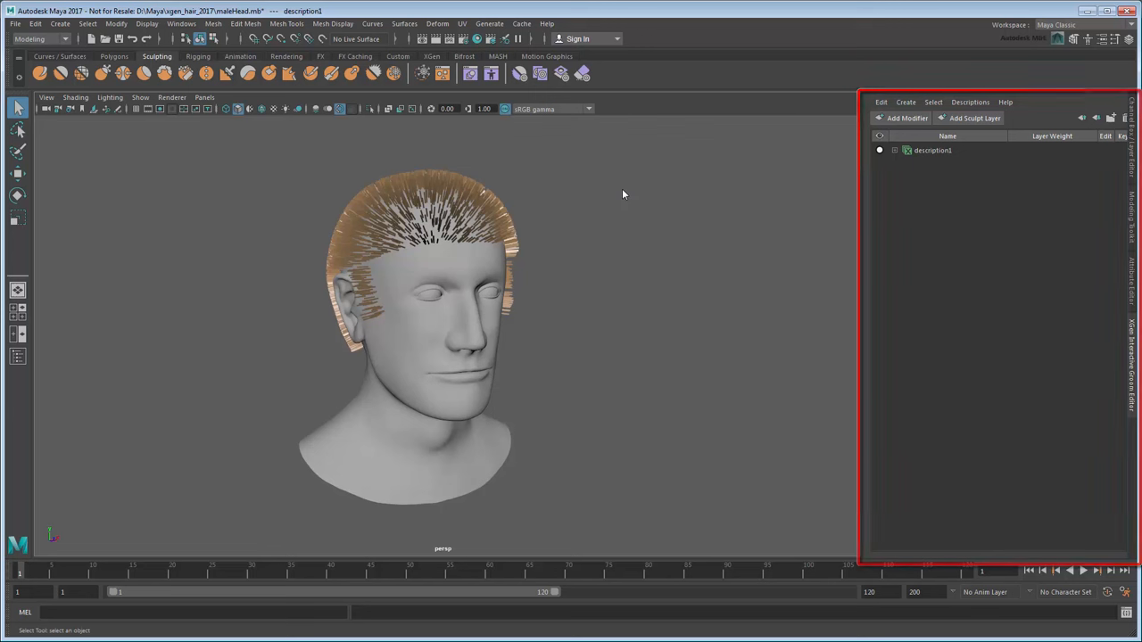
Expand description1, add a second layer to its sculpt modifier, then select scale.
left_click(893, 150)
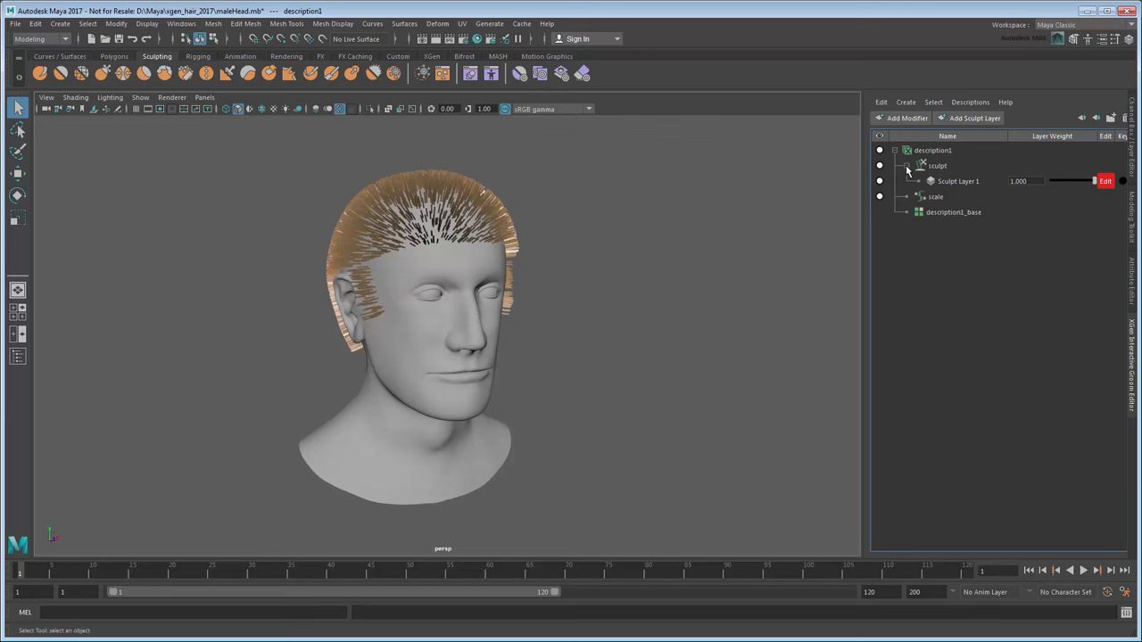
left_click(929, 166)
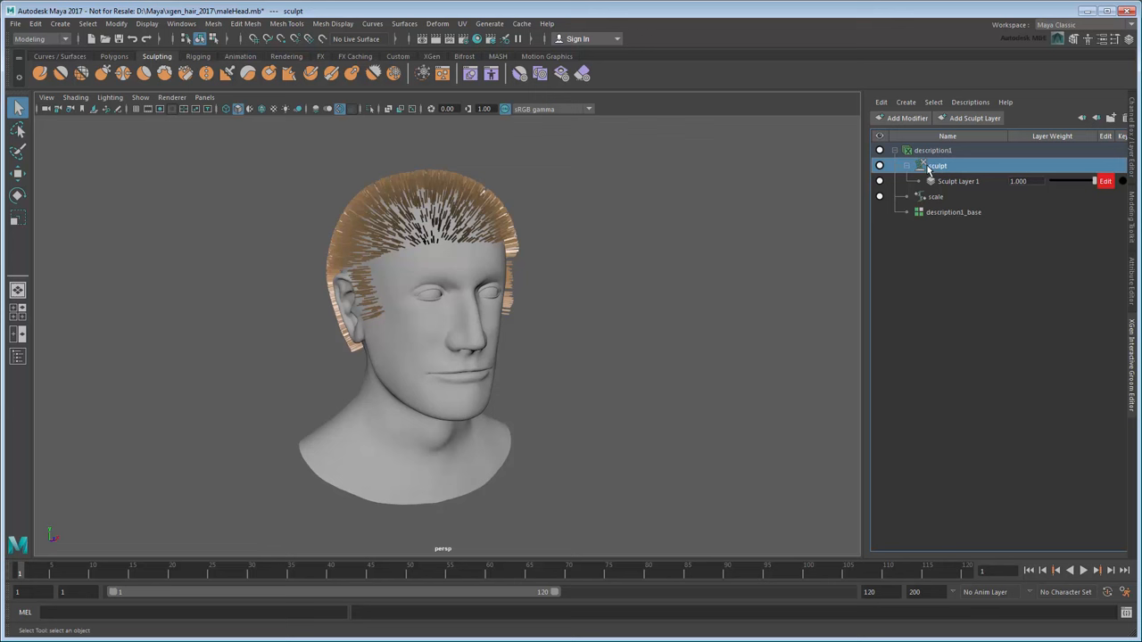
left_click(969, 118)
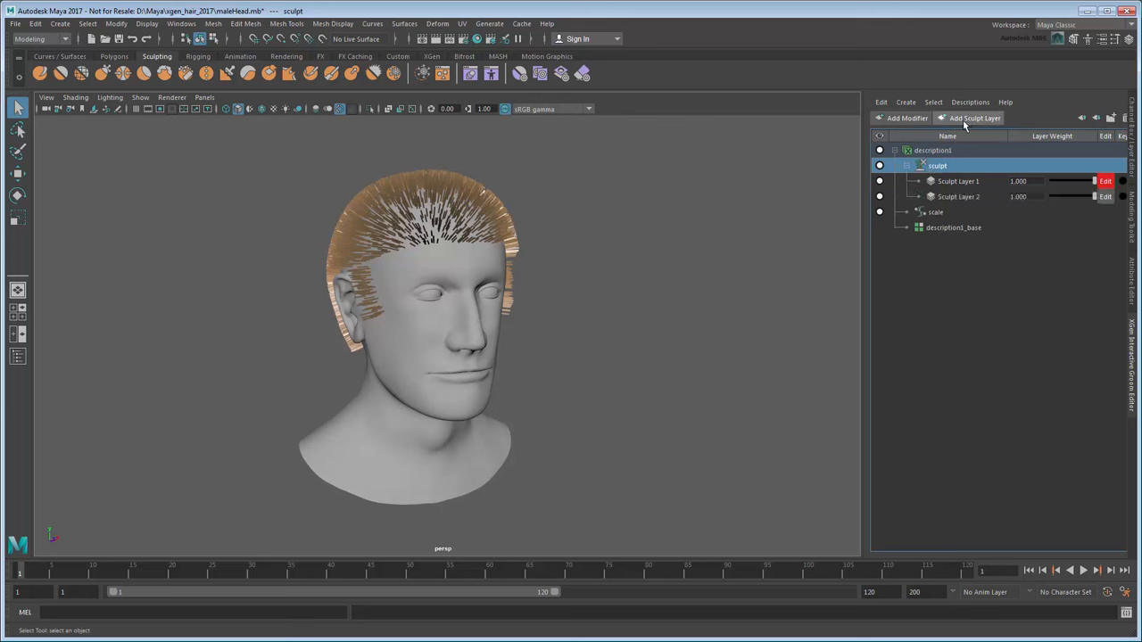
mouse_move(910, 174)
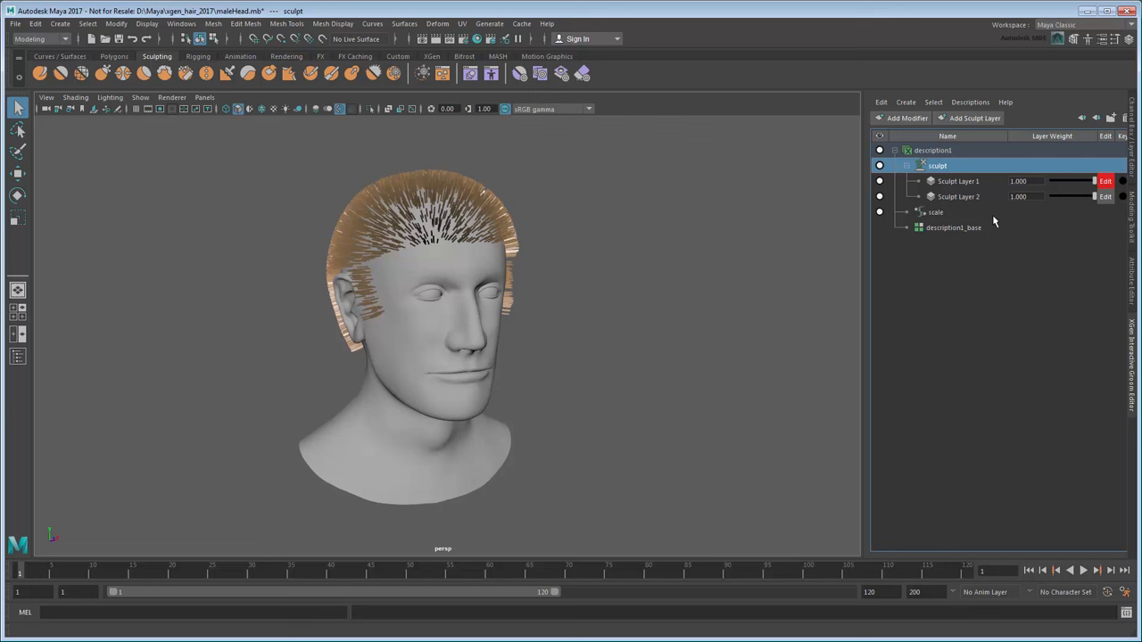
left_click(931, 213)
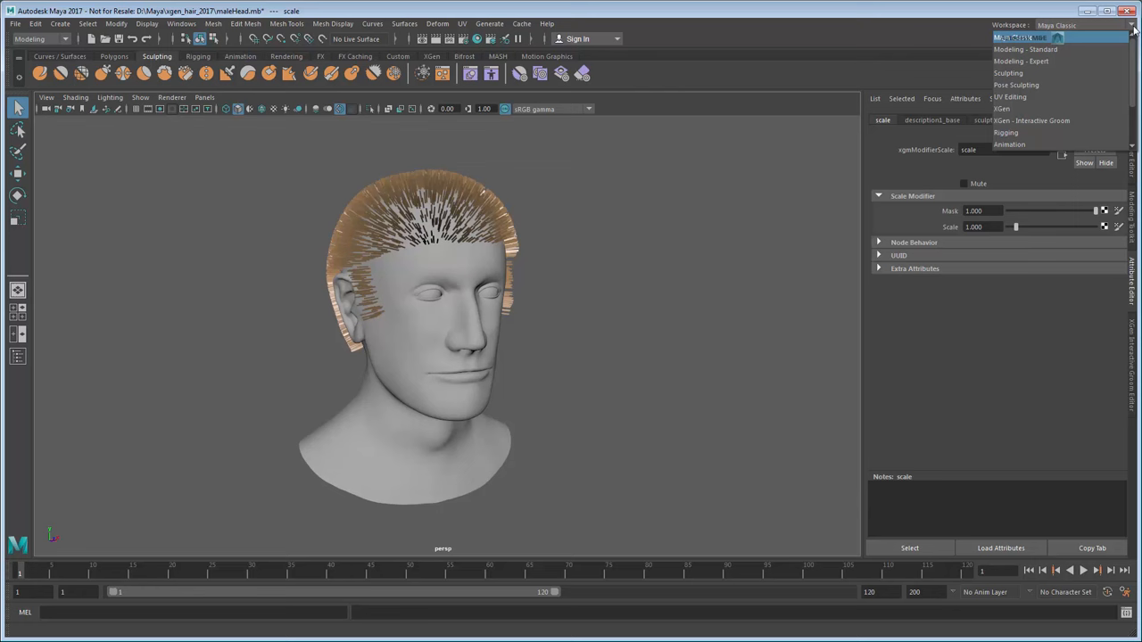
Switch to the XGen - Interactive Groom workspace and select description1 in the Outliner.
left_click(1029, 121)
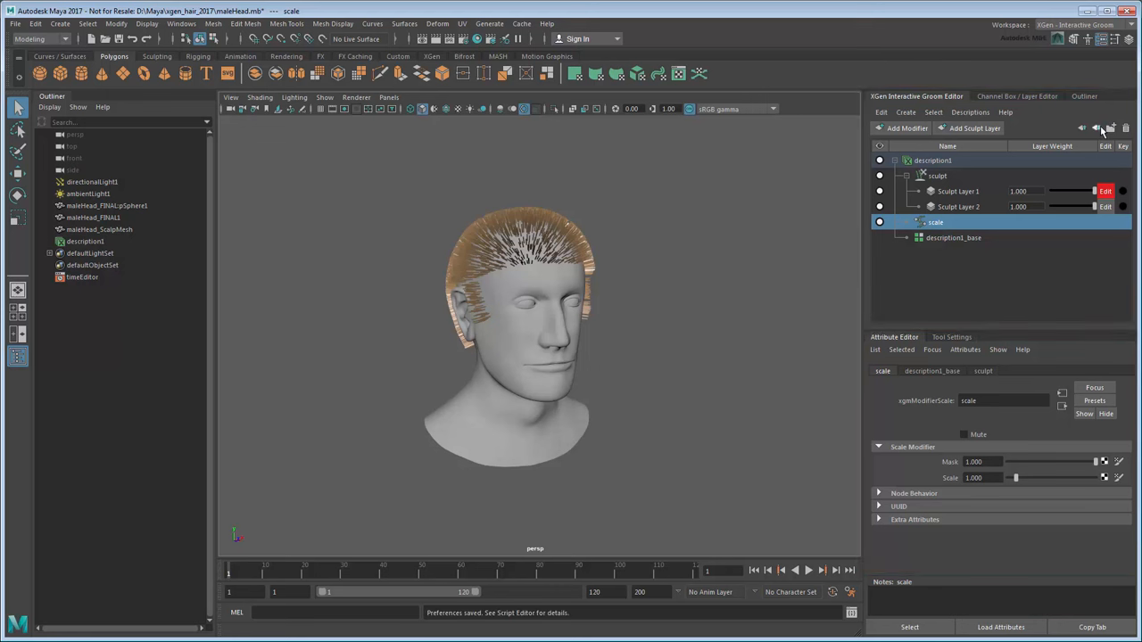
left_click(929, 159)
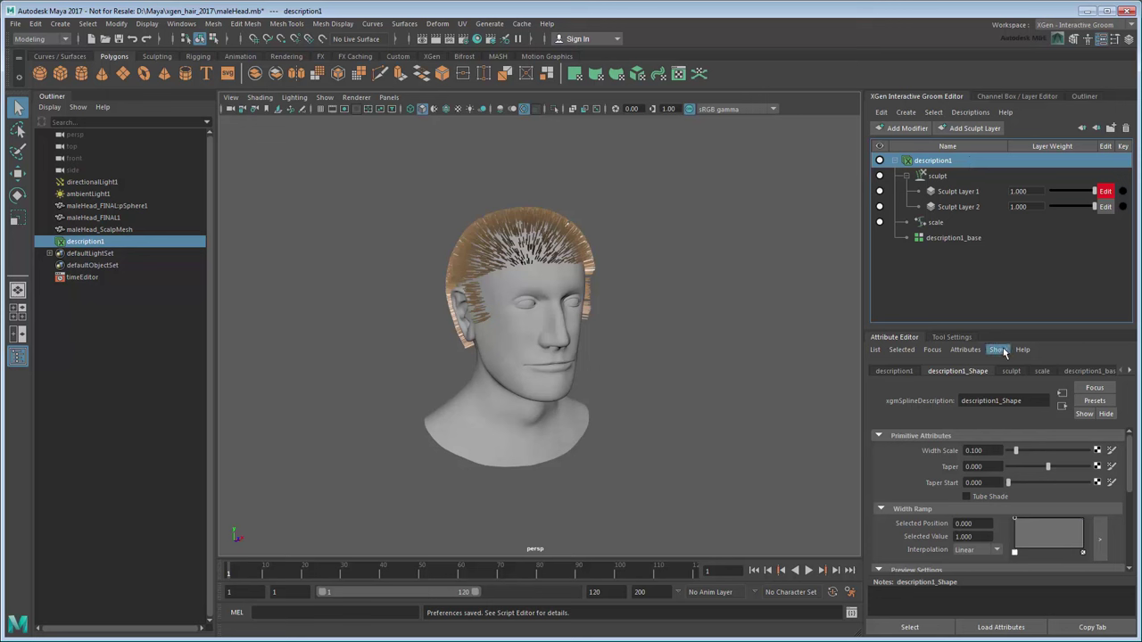
Set strand Width Scale 0.030, Taper 0.940 and Taper Start 0.639.
left_click_drag(1013, 451, 1010, 450)
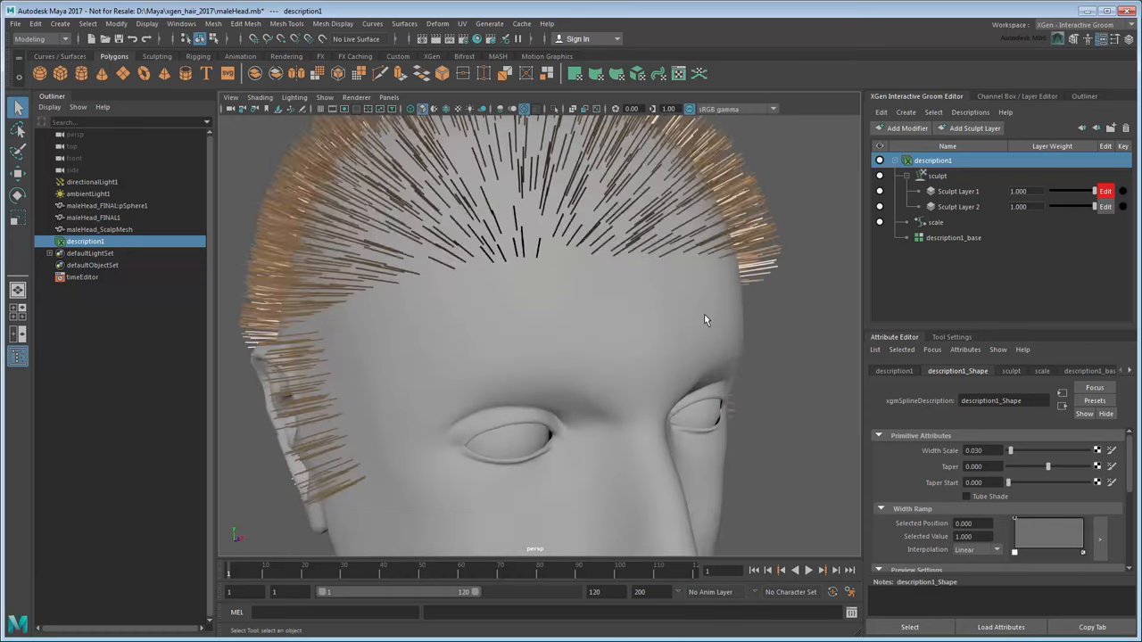
left_click_drag(1011, 467, 1061, 466)
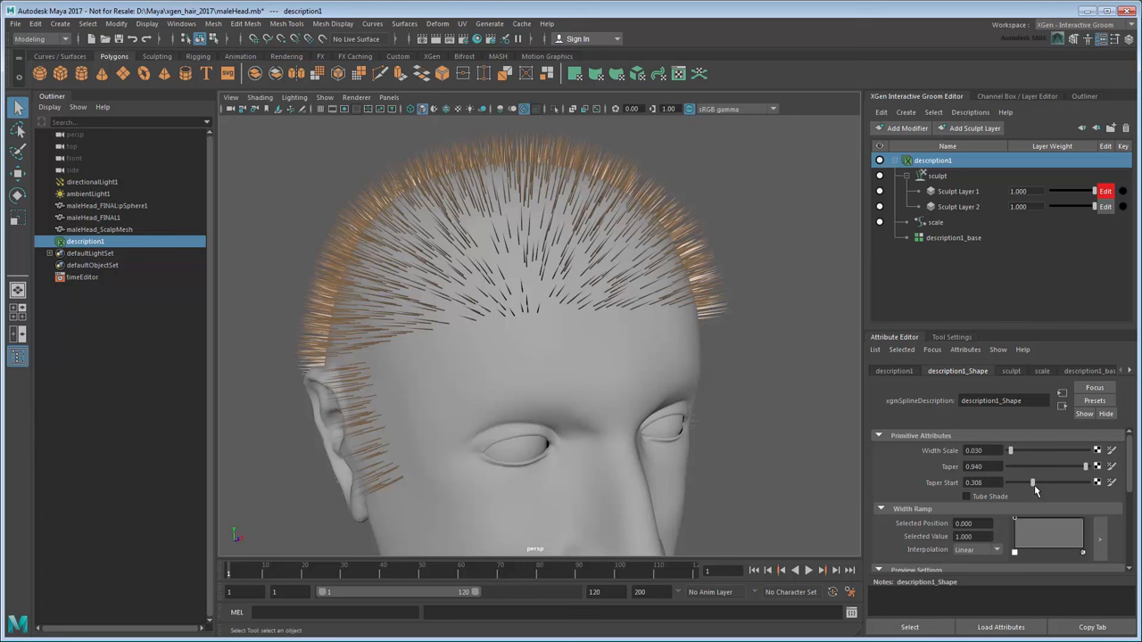
left_click_drag(1033, 482, 1060, 483)
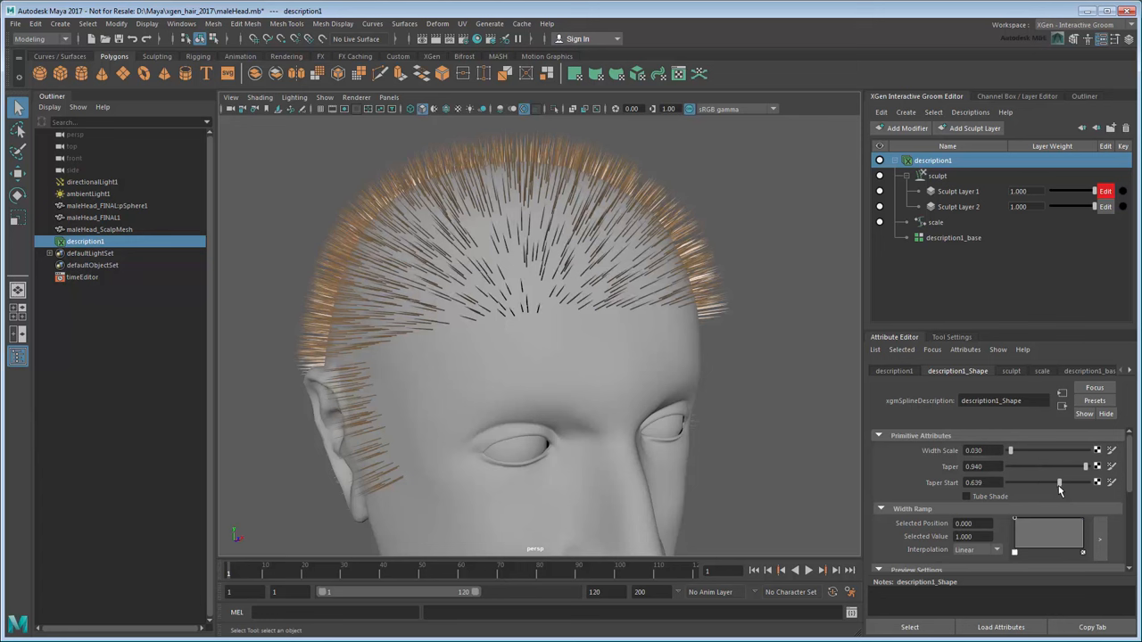
Raise description1_base's Density Multiplier to 5.233.
left_click(953, 238)
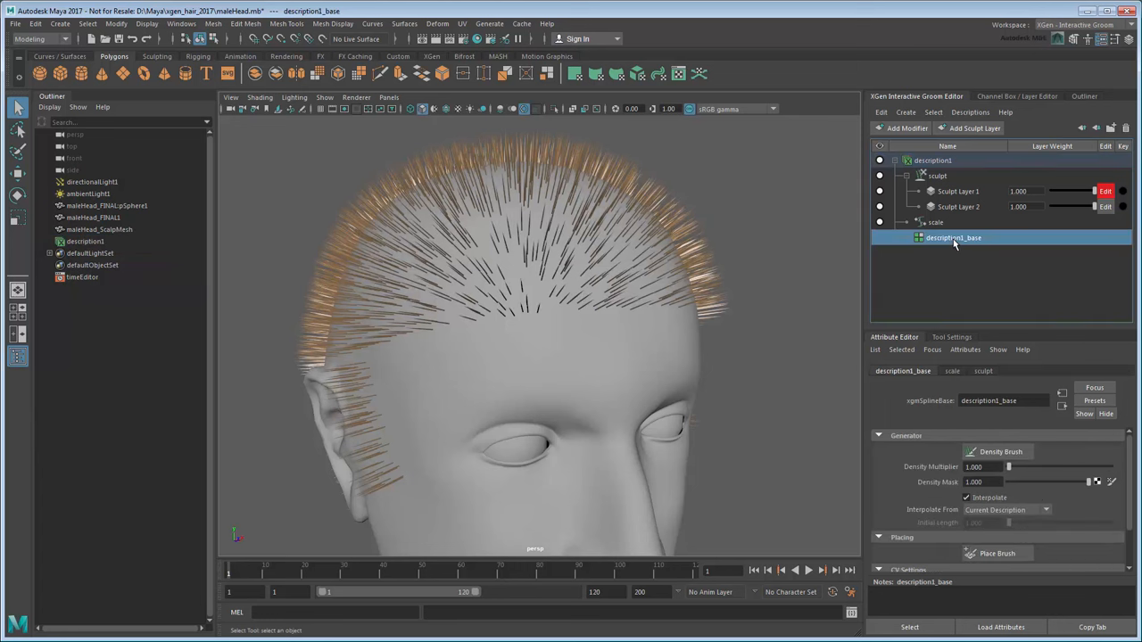
left_click_drag(1009, 466, 1013, 466)
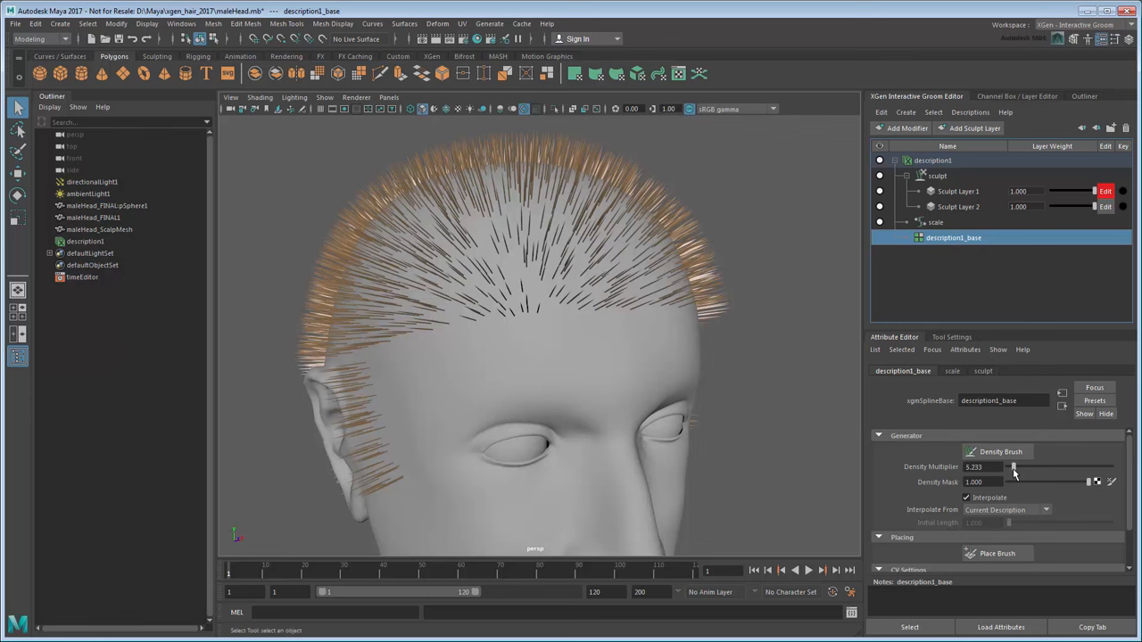
left_click_drag(1013, 467, 1021, 467)
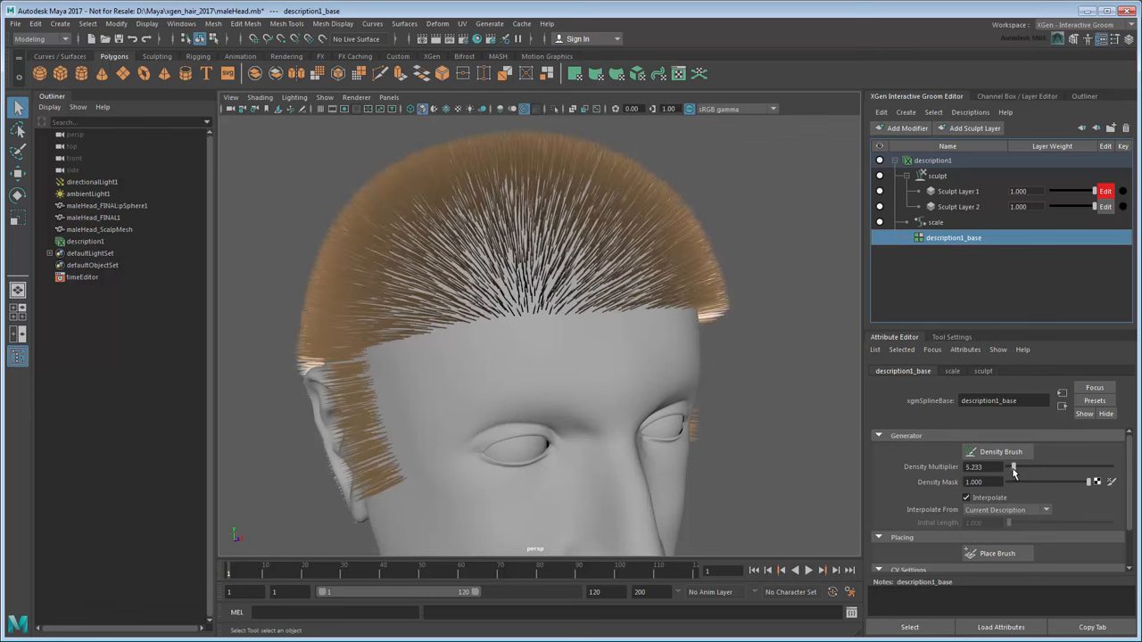
Set the scale modifier to 1.807 and enable the XGen Info heads-up display.
left_click(935, 222)
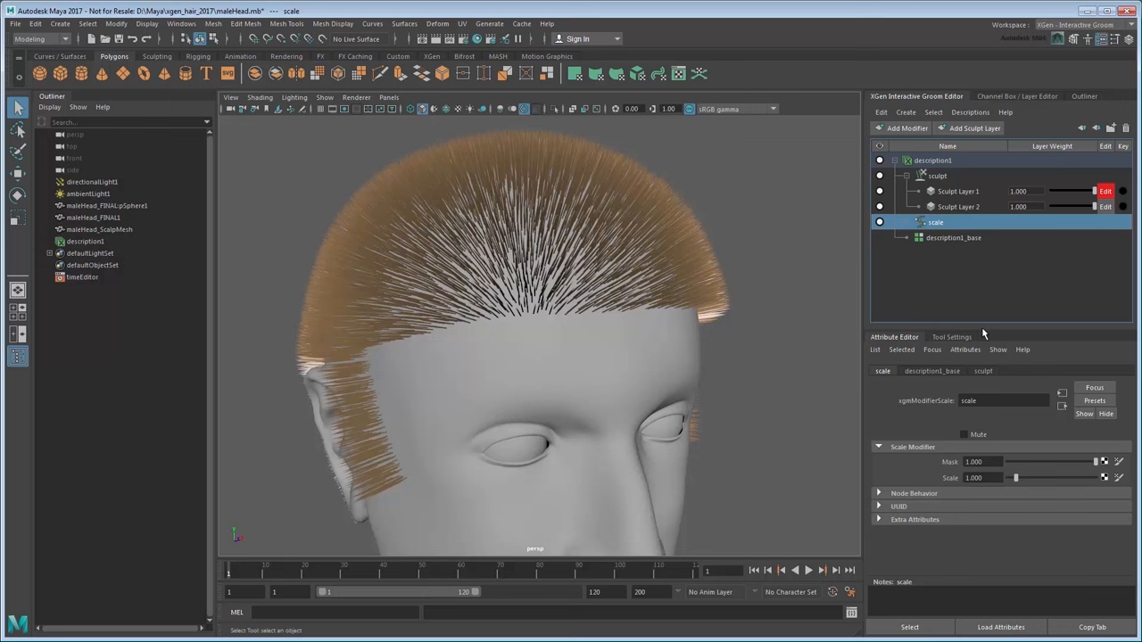
left_click_drag(1013, 479, 1024, 479)
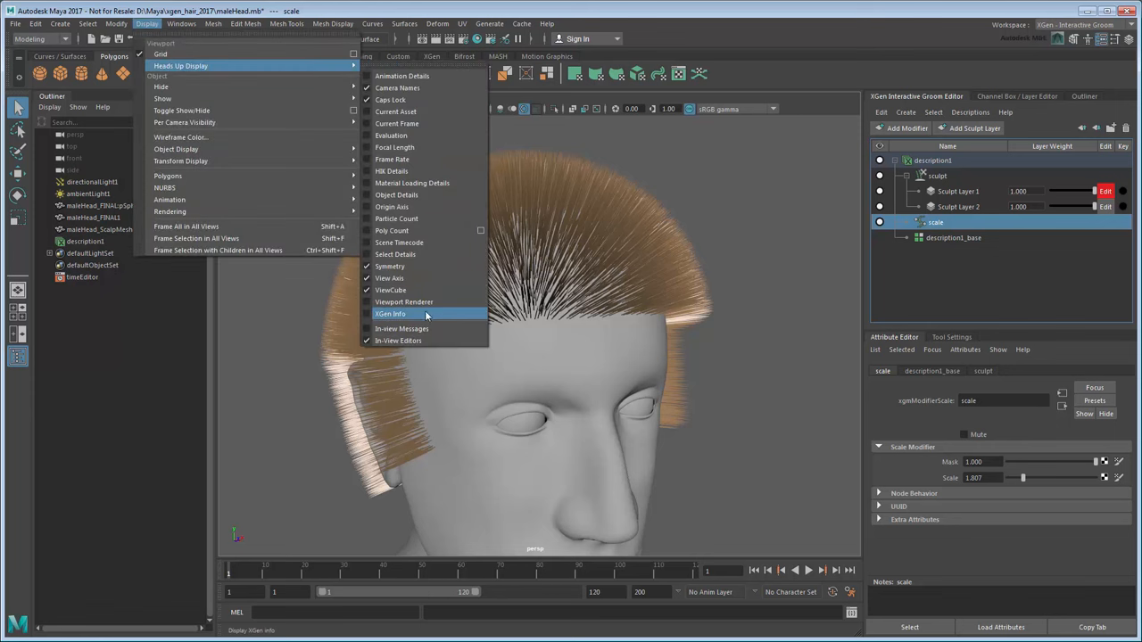
left_click(391, 313)
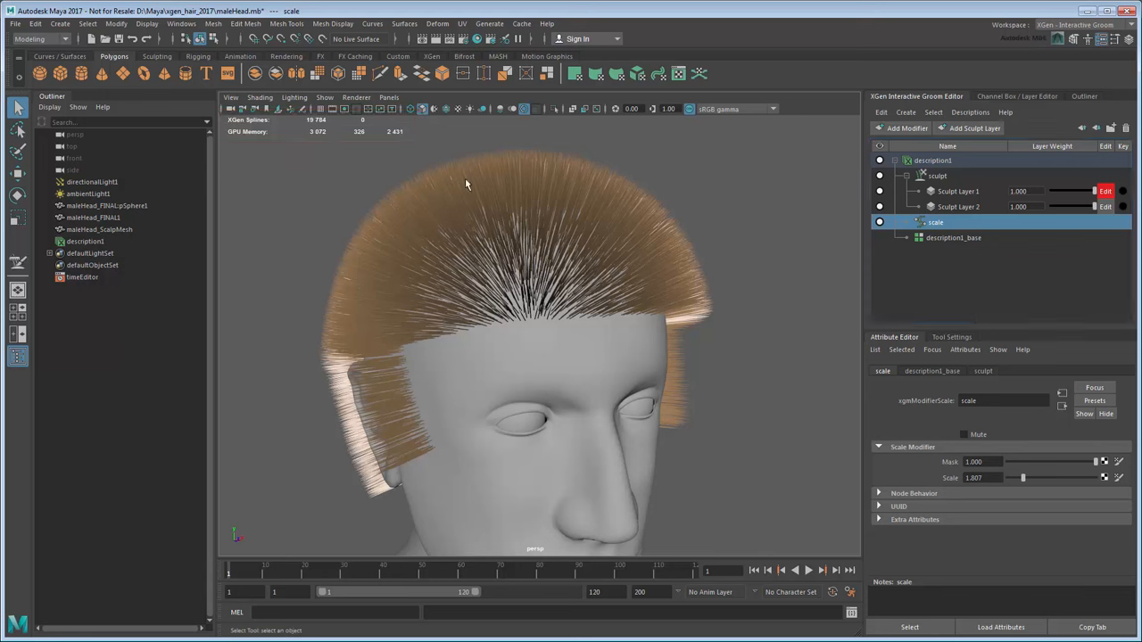
left_click(428, 56)
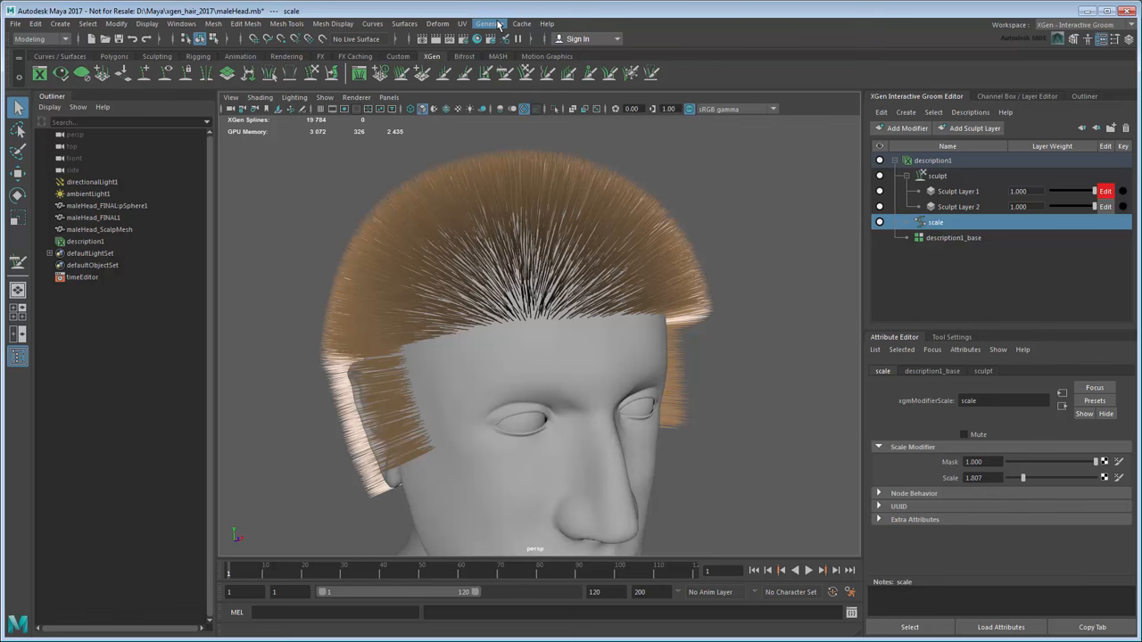
Comb the back of the hair with the Comb brush (size 126, strength ~50), toggling mesh collision.
left_click(499, 24)
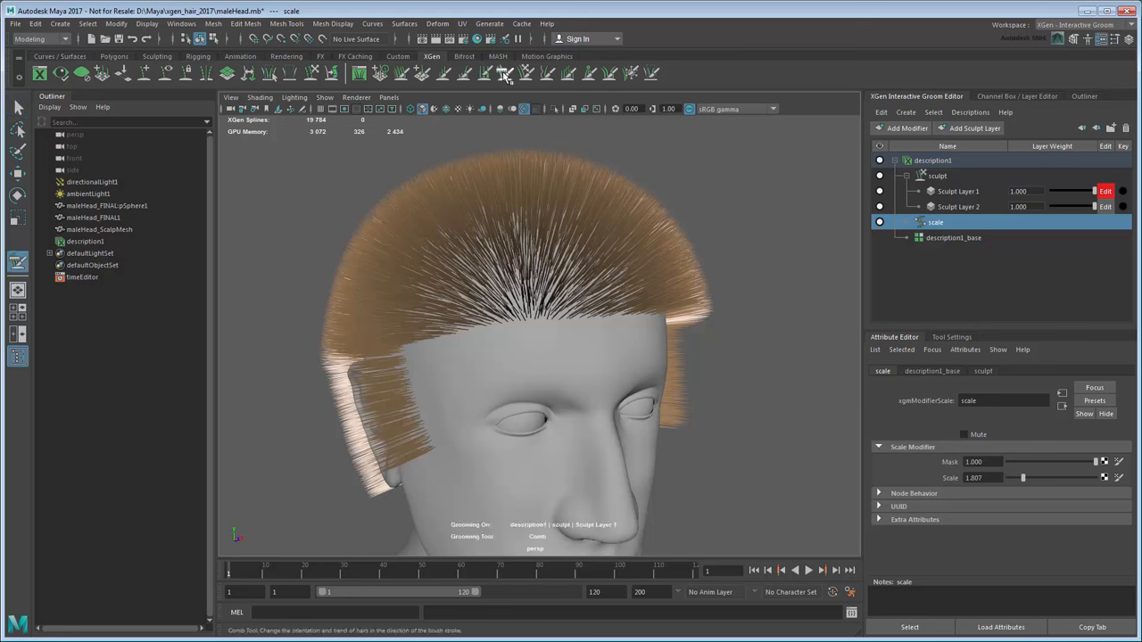
mouse_move(804, 281)
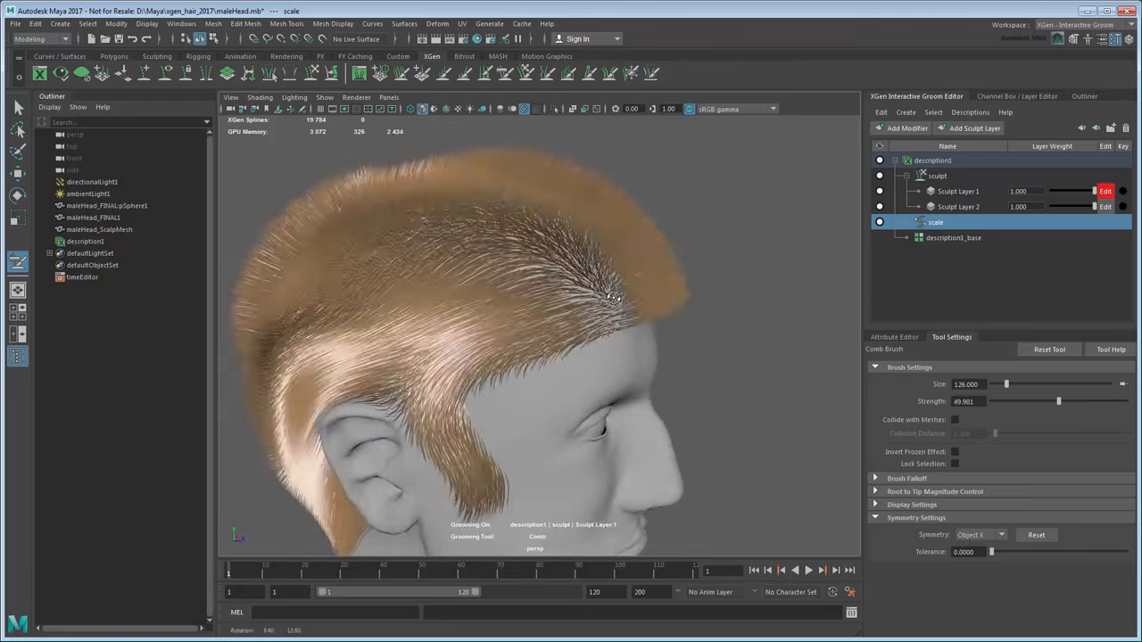
left_click_drag(615, 297, 517, 384)
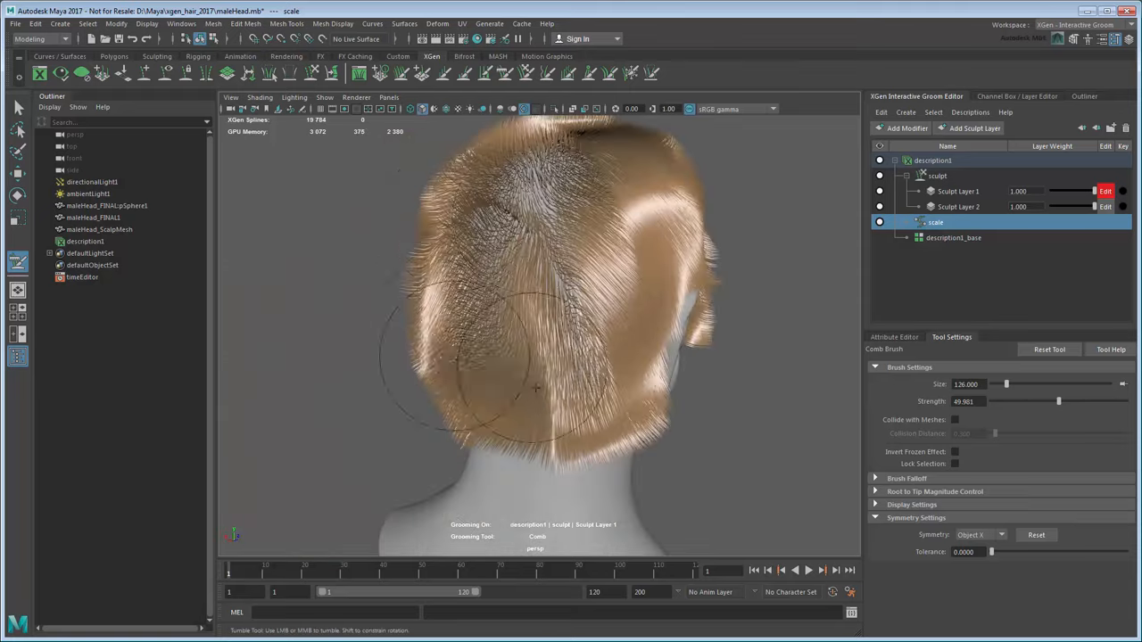
left_click_drag(536, 388, 642, 322)
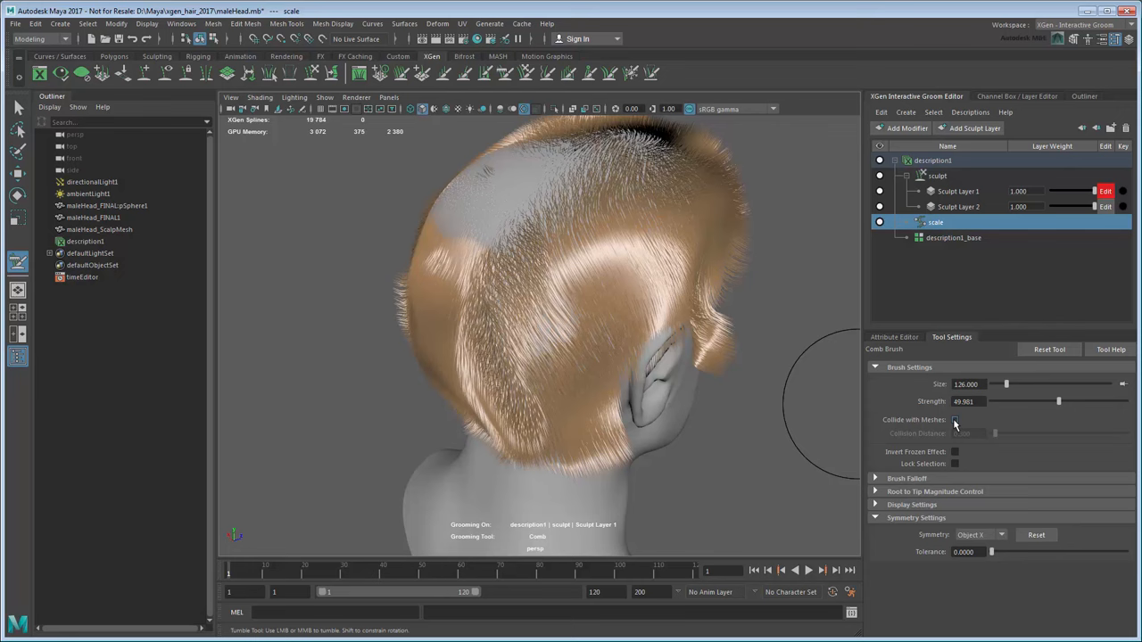
left_click(954, 419)
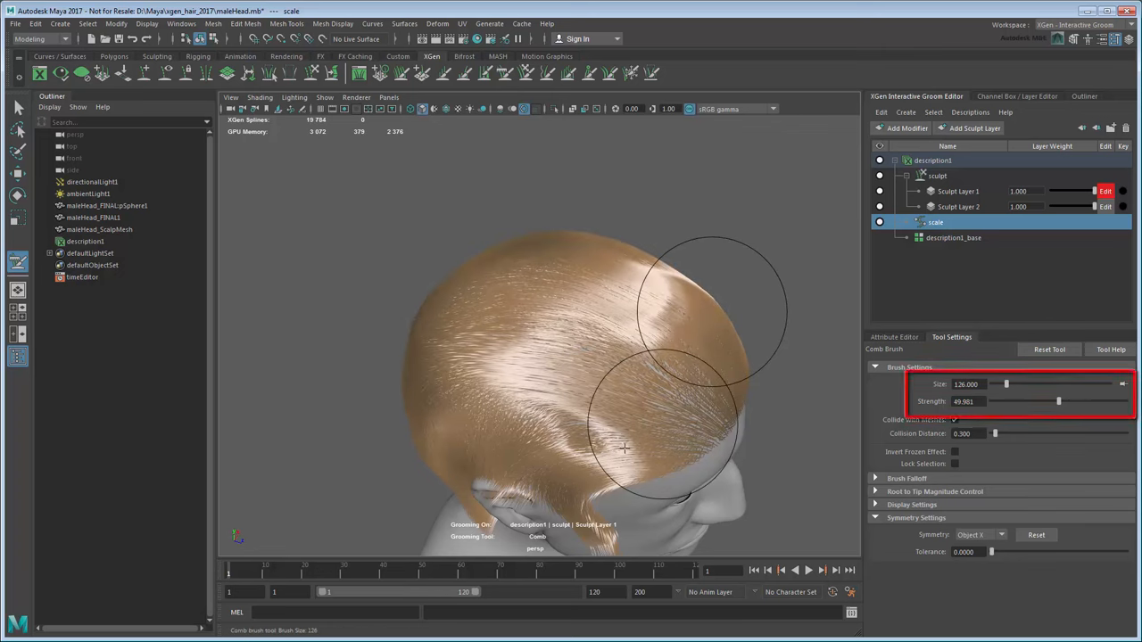
left_click(955, 419)
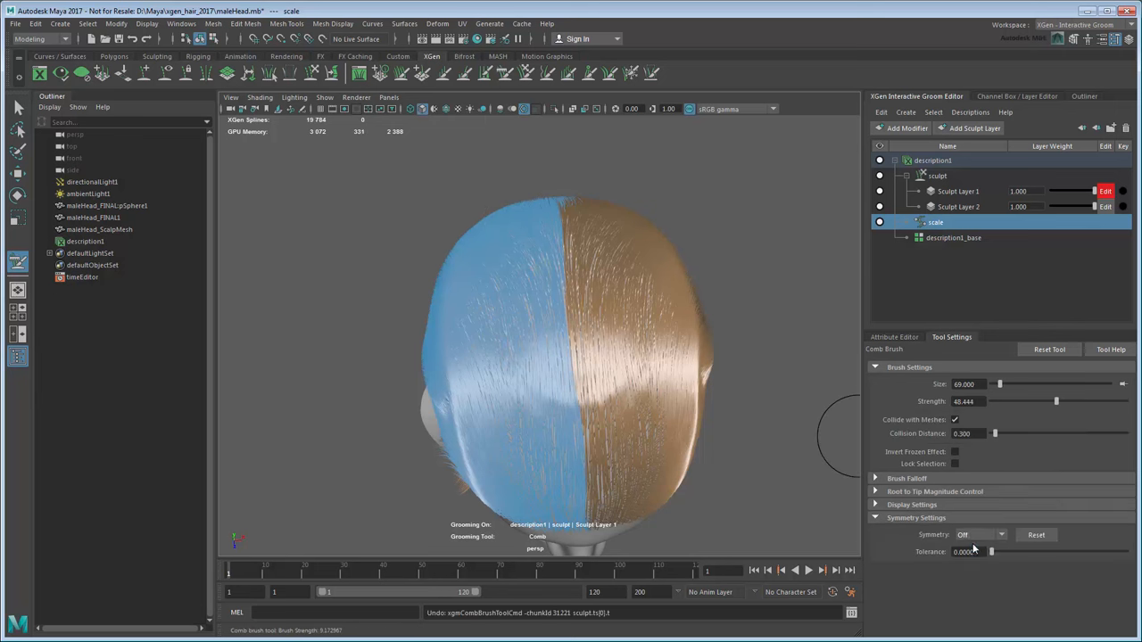
Comb strands apart along the top centre line to form a middle part.
left_click_drag(830, 437, 553, 268)
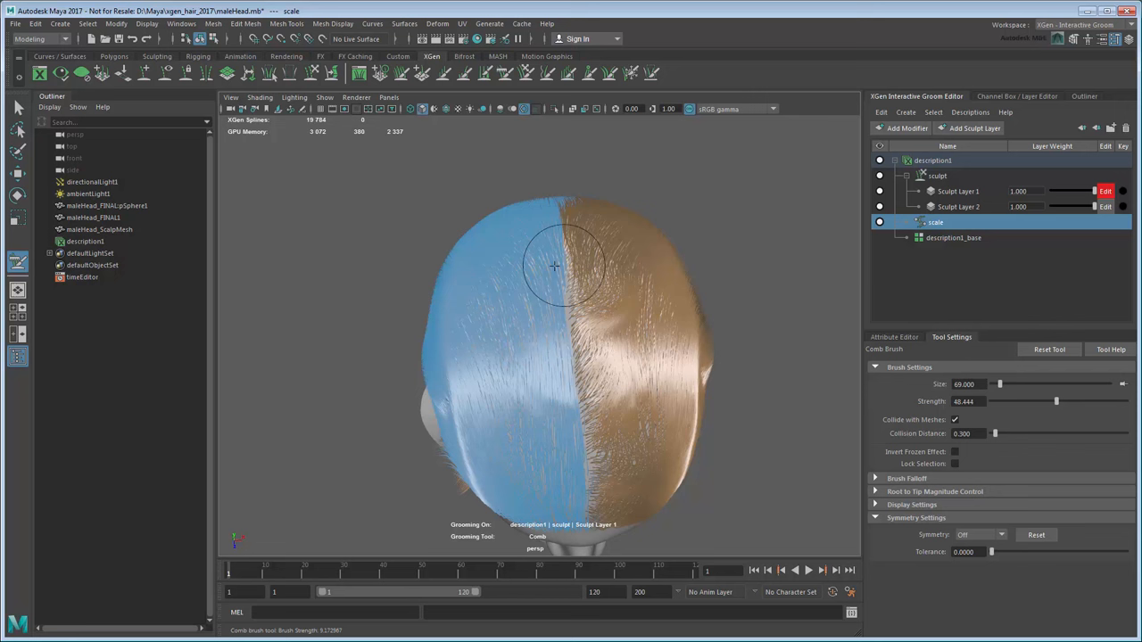
left_click_drag(553, 268, 614, 416)
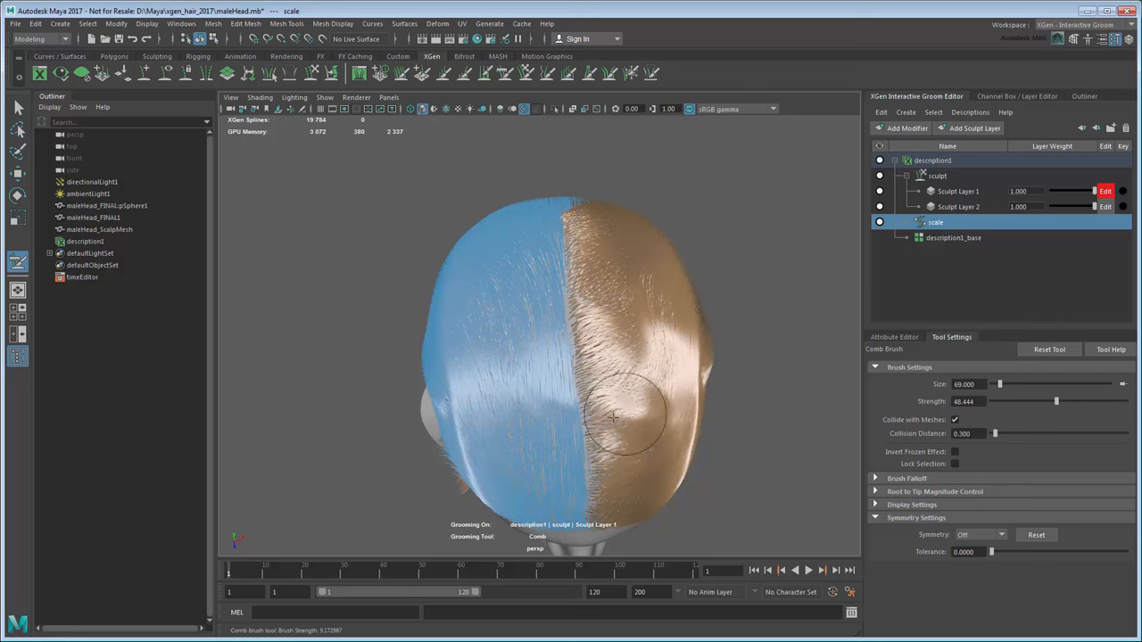
left_click_drag(611, 415, 593, 307)
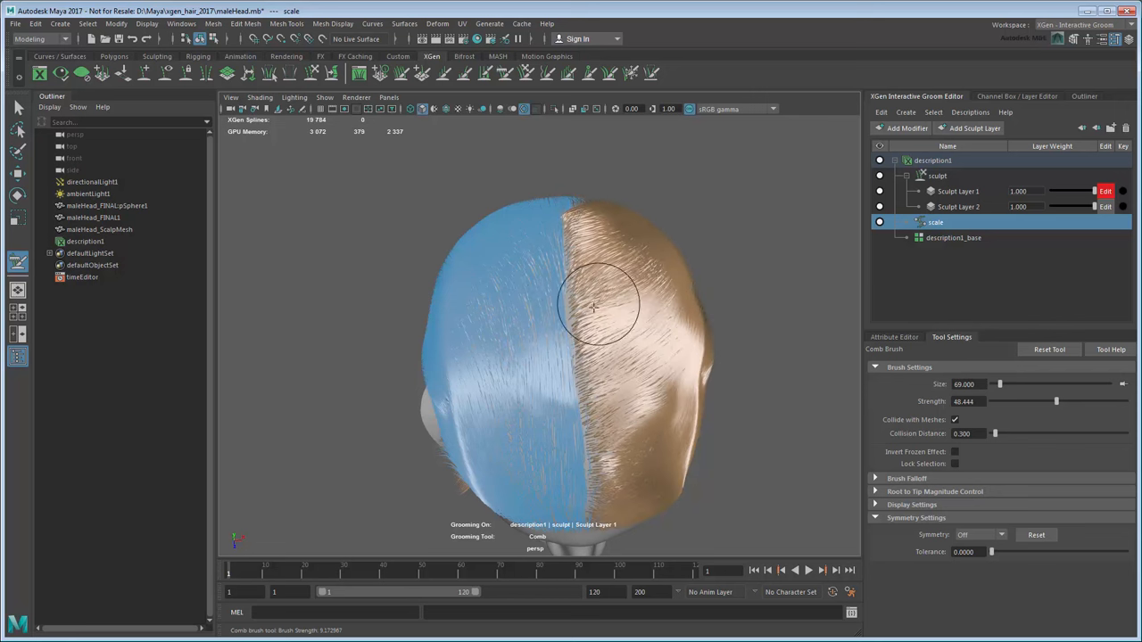
left_click_drag(594, 308, 607, 192)
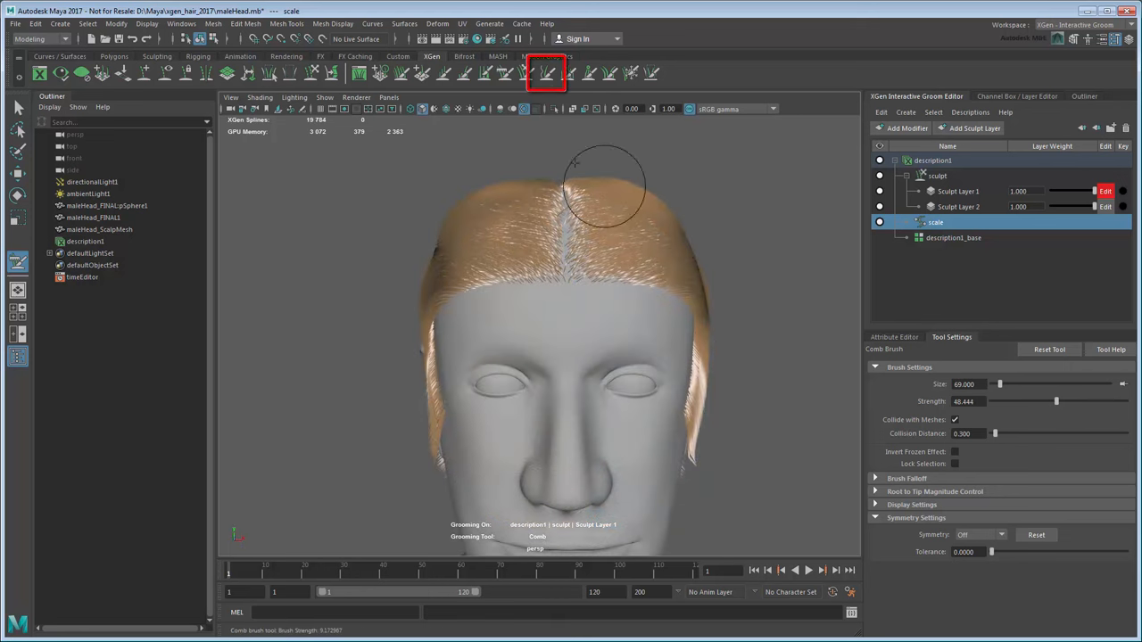
Brush the Smooth tool at strength 100 over the ear-side hair, orbiting to check the top.
left_click(546, 73)
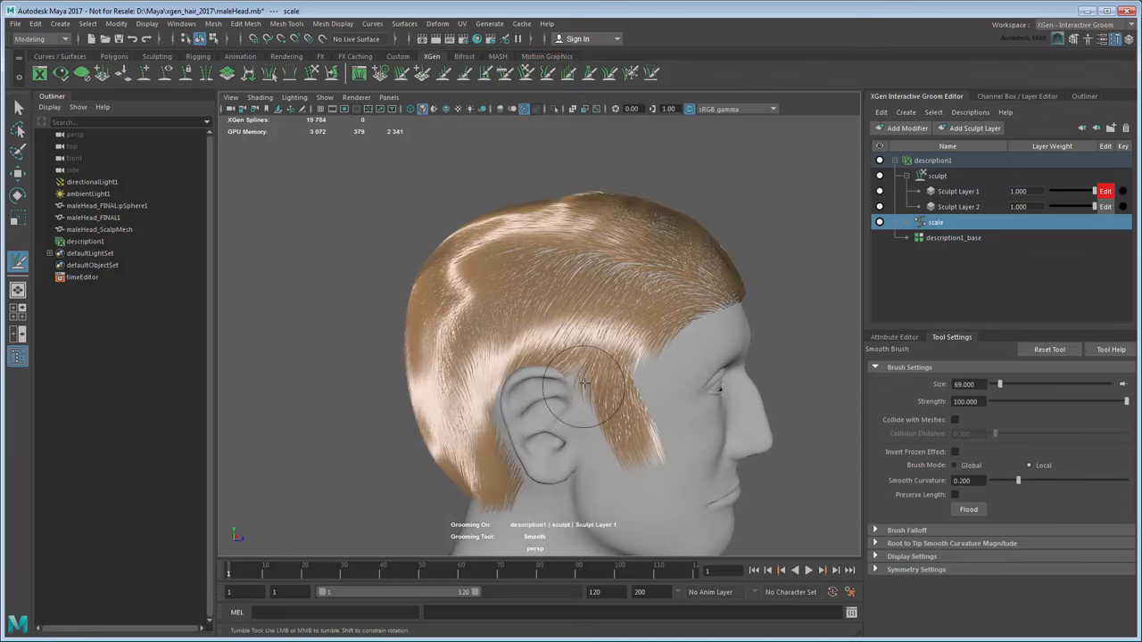
left_click_drag(584, 383, 575, 342)
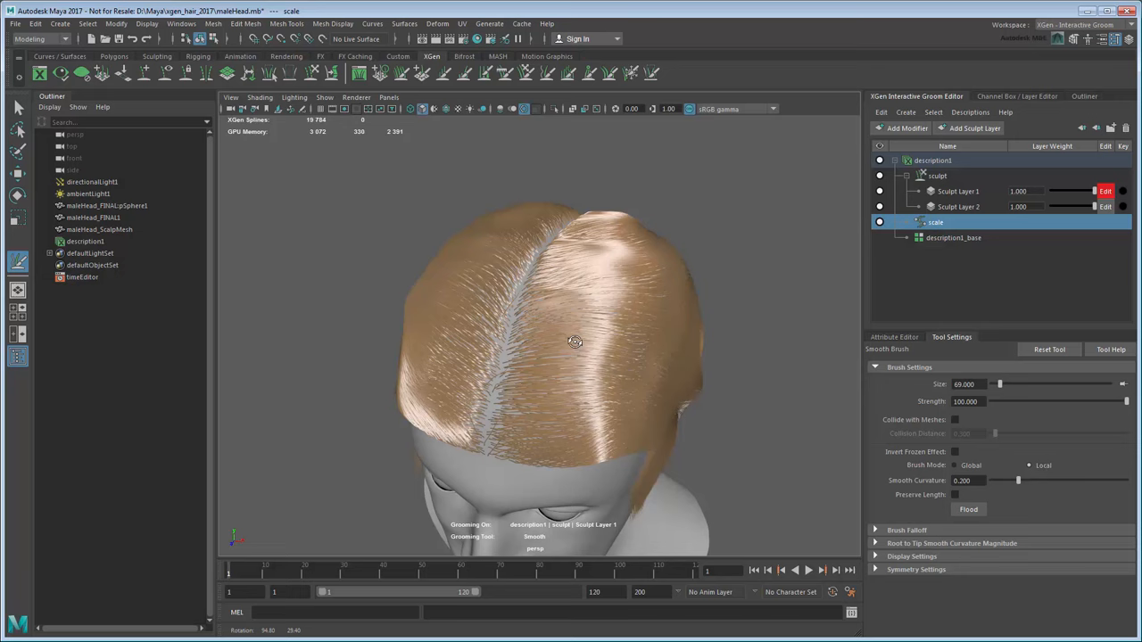
left_click_drag(576, 342, 624, 321)
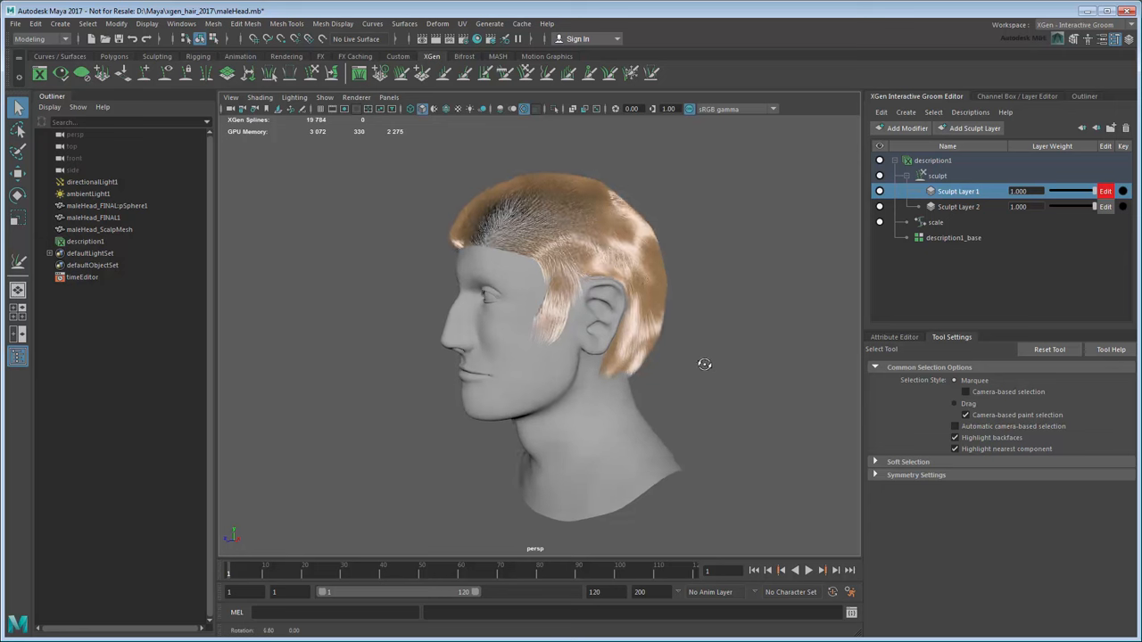
left_click_drag(705, 364, 659, 391)
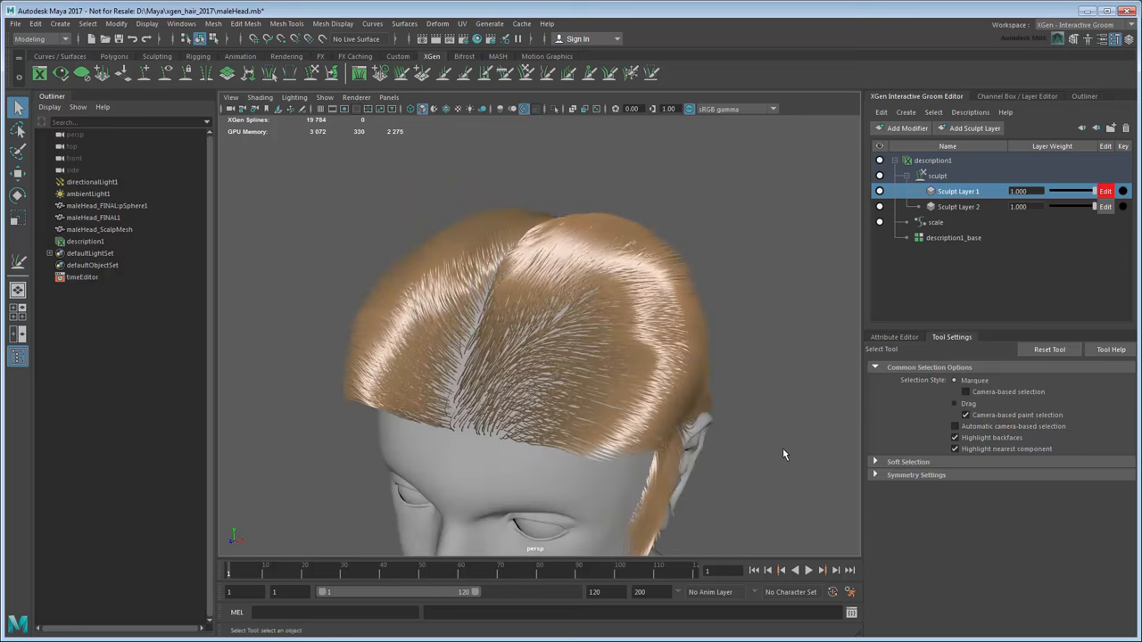
Add a Noise modifier with frequency 0.602 and magnitude 0.902, reordered below sculpt.
left_click(902, 127)
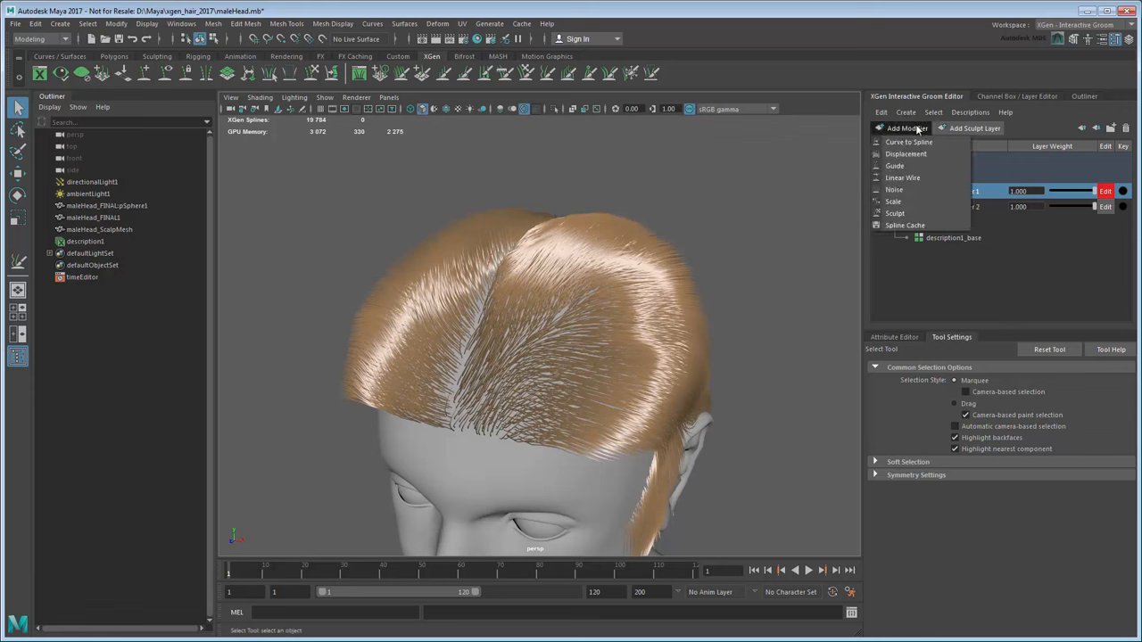
left_click(894, 189)
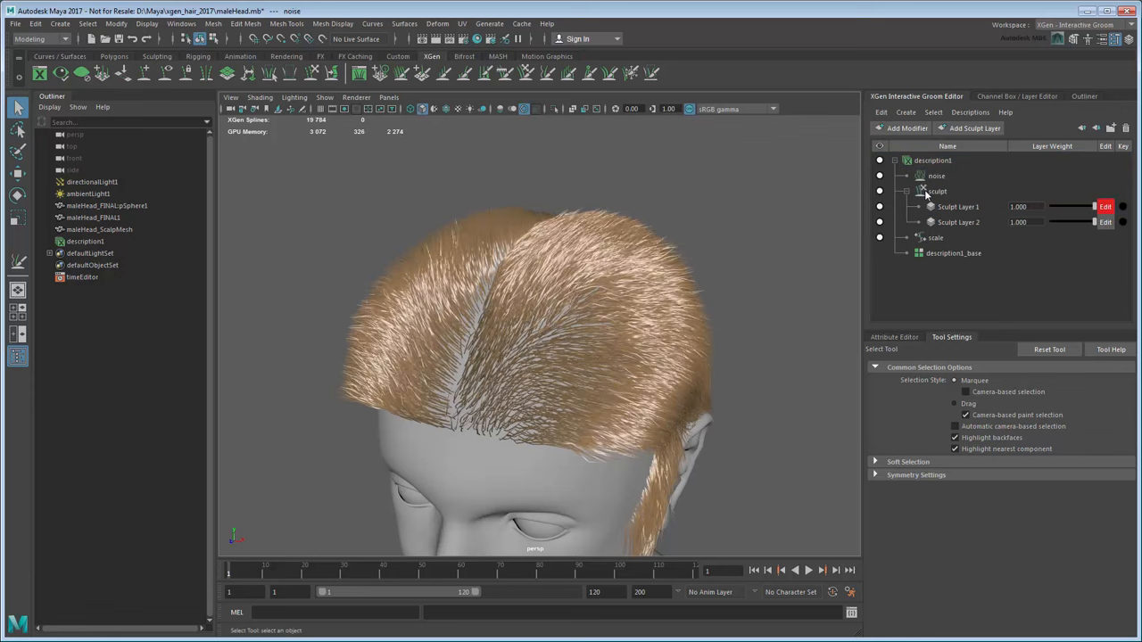
left_click(932, 176)
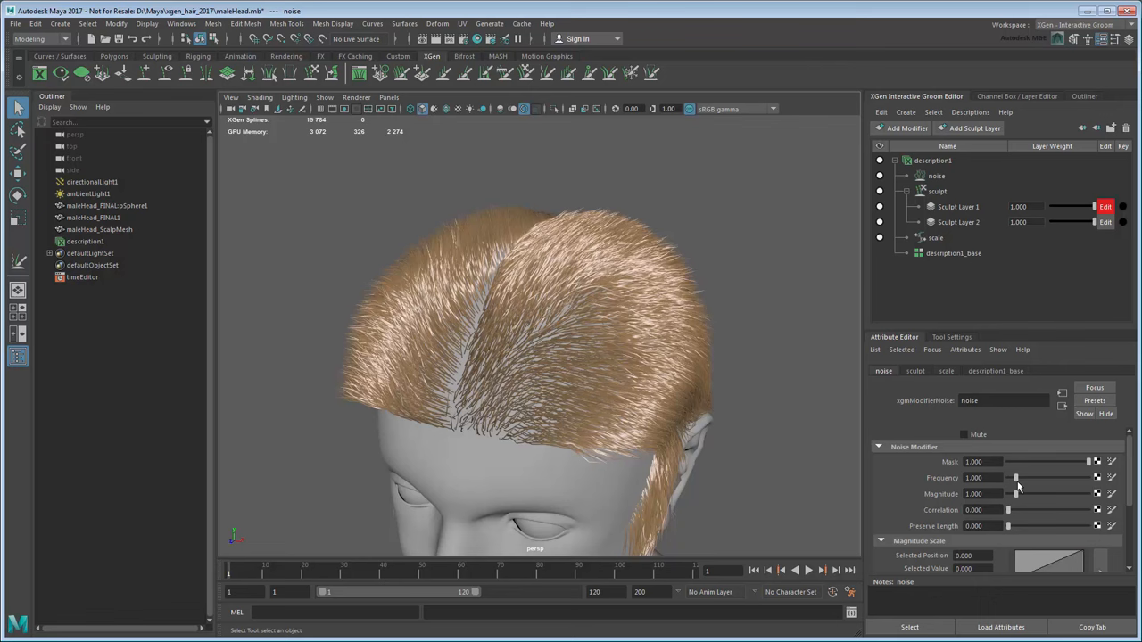
left_click_drag(1017, 477, 1010, 477)
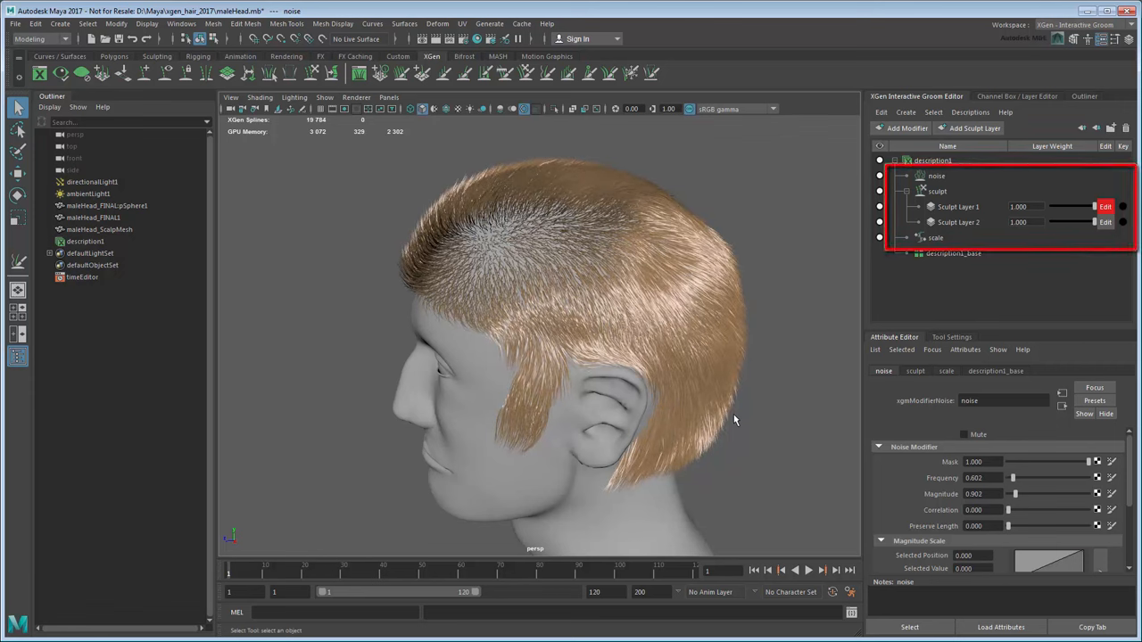
left_click(937, 175)
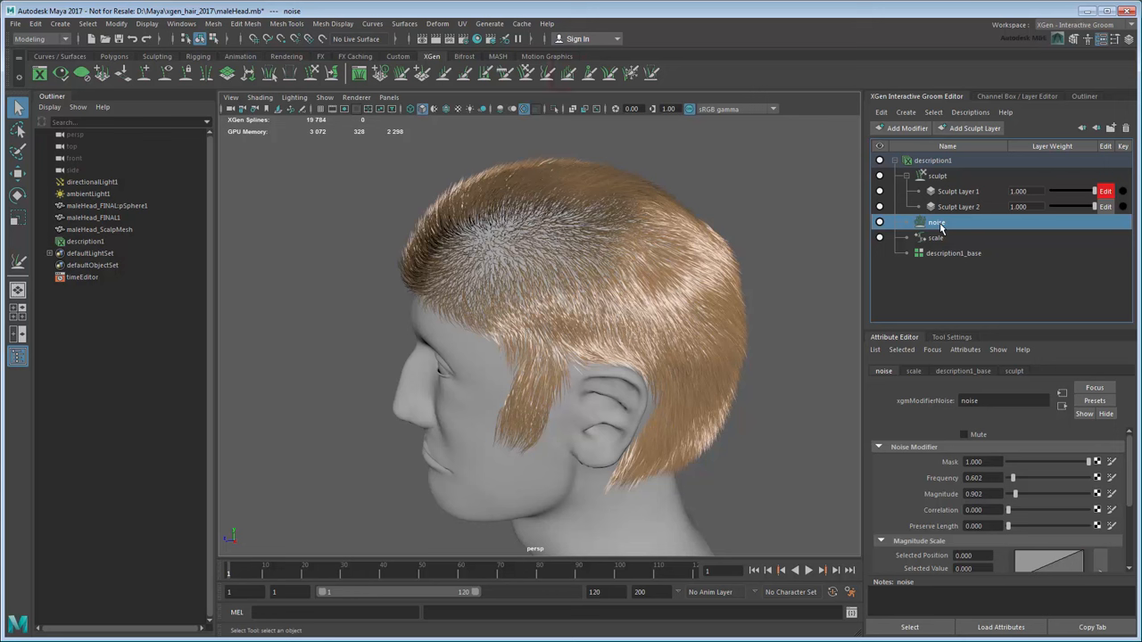
Rename Sculpt Layer 2 to 'Noise Layer', then hide and reshow it to compare.
left_click(959, 207)
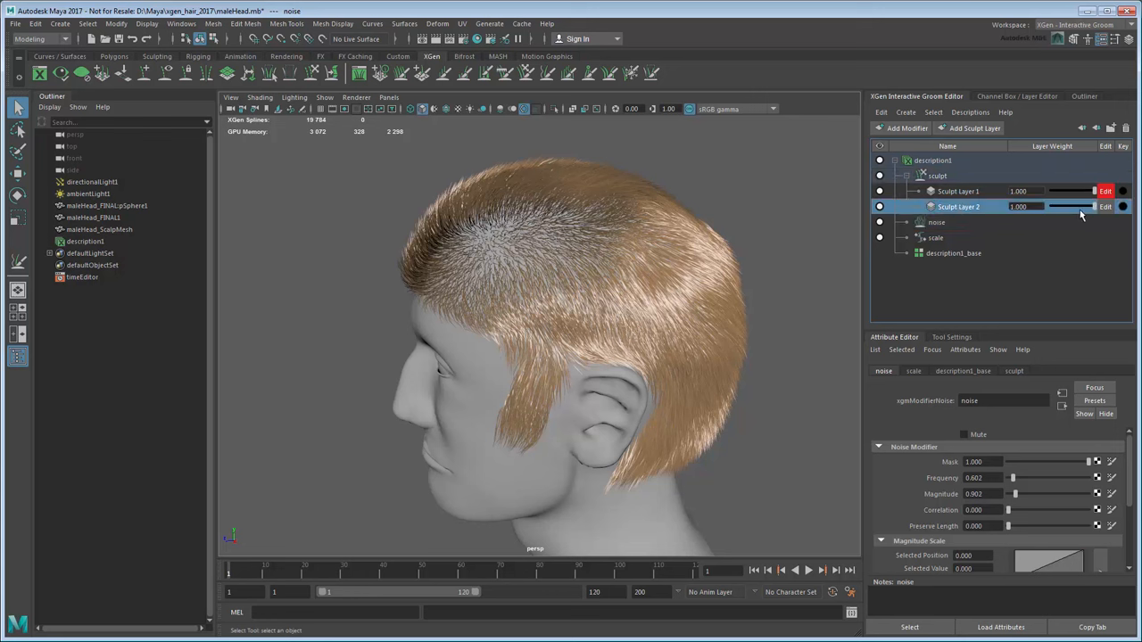
double_click(962, 206)
type("Noise Layer")
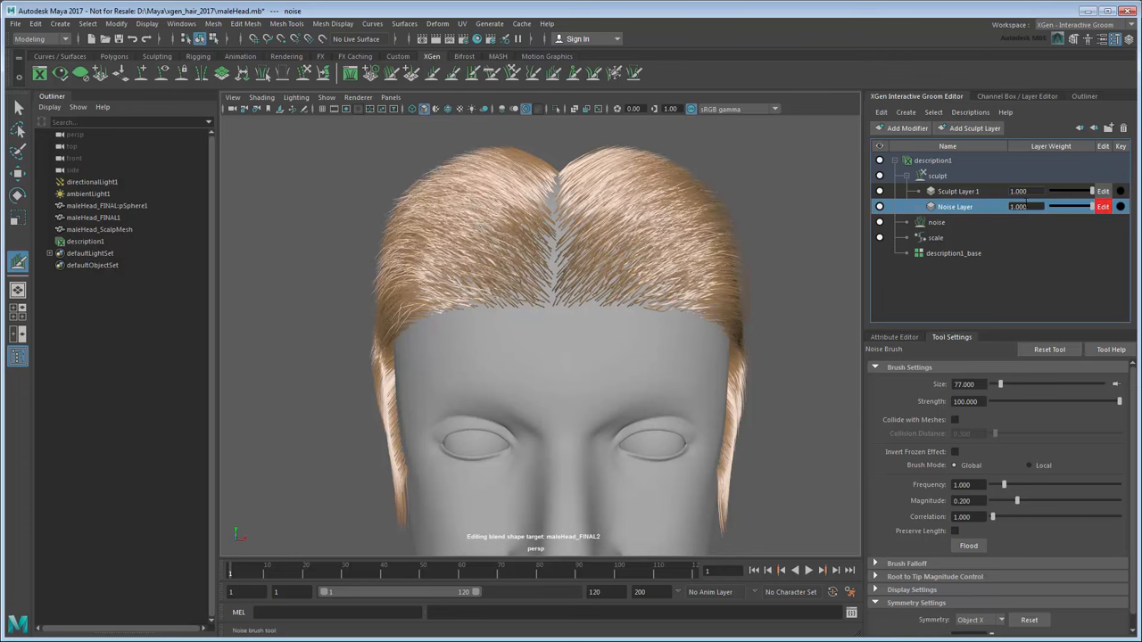
left_click(876, 206)
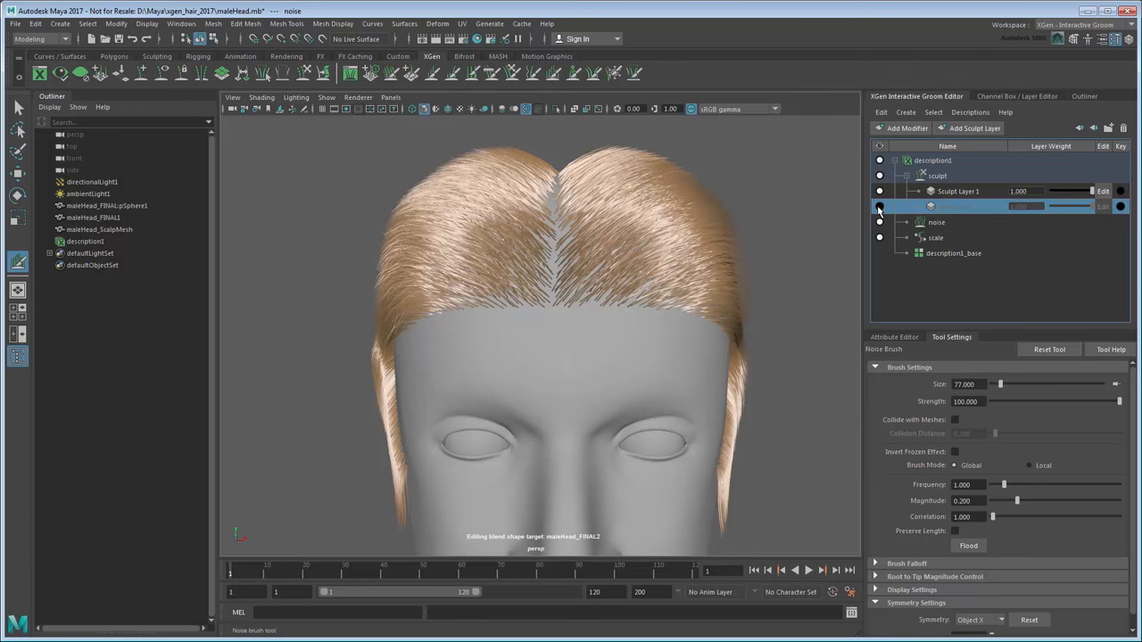
left_click(971, 128)
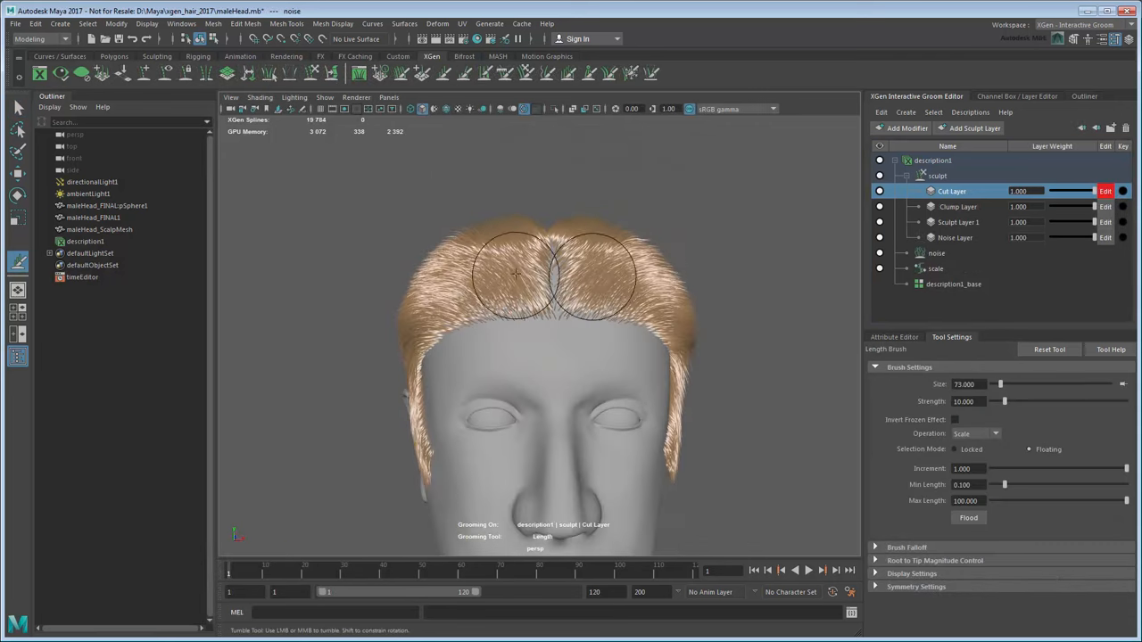
Orbit to the side of the head and shorten the hair at the back.
left_click_drag(513, 277, 597, 374)
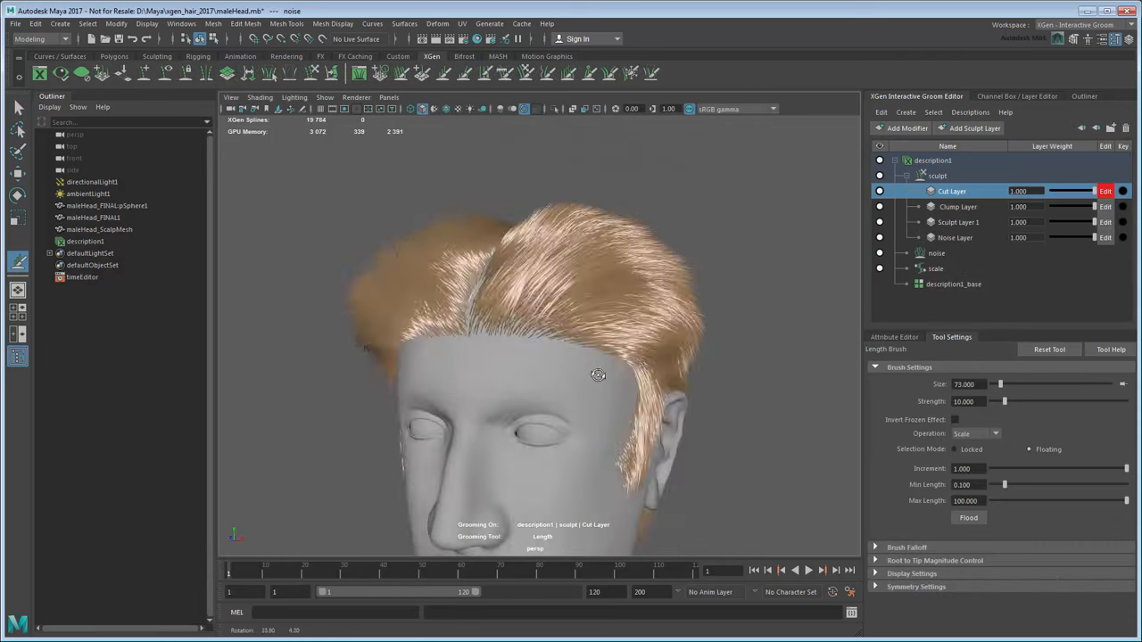
left_click_drag(598, 375, 638, 295)
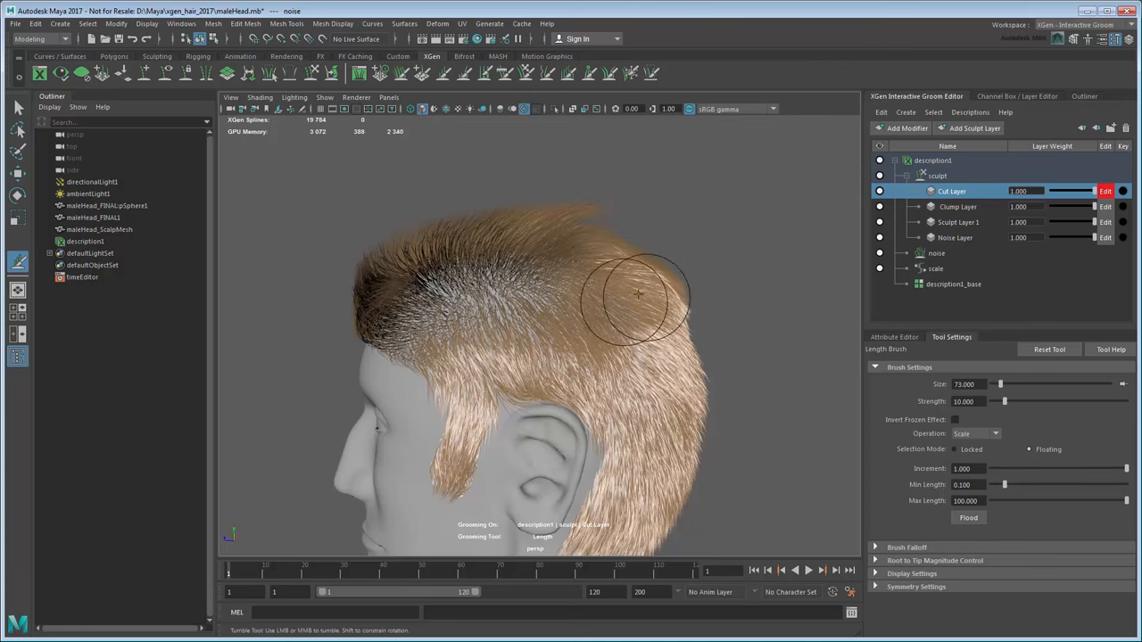
left_click_drag(638, 294, 614, 143)
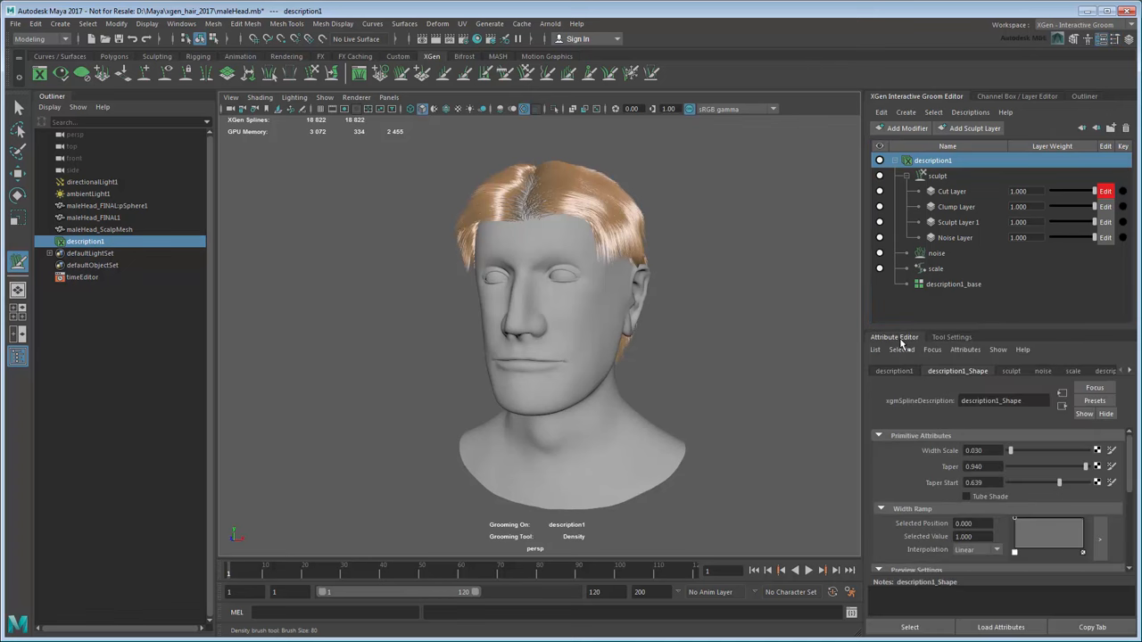
In hairPhysicalShader2, set a darker olive root colour and a bright yellow tip colour.
left_click(950, 191)
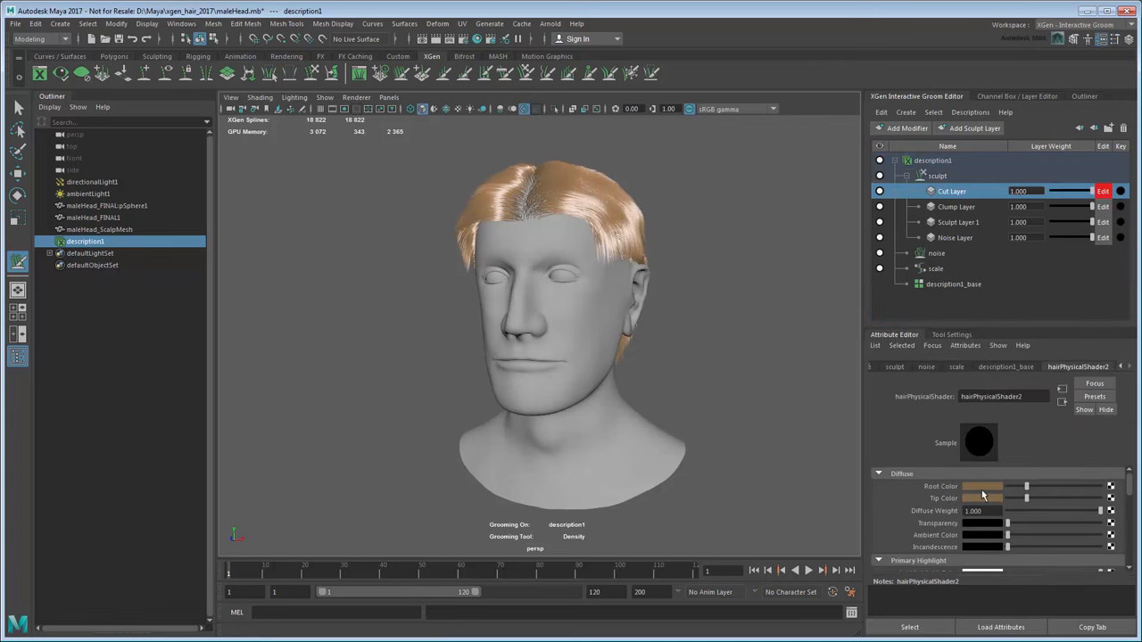
left_click(984, 488)
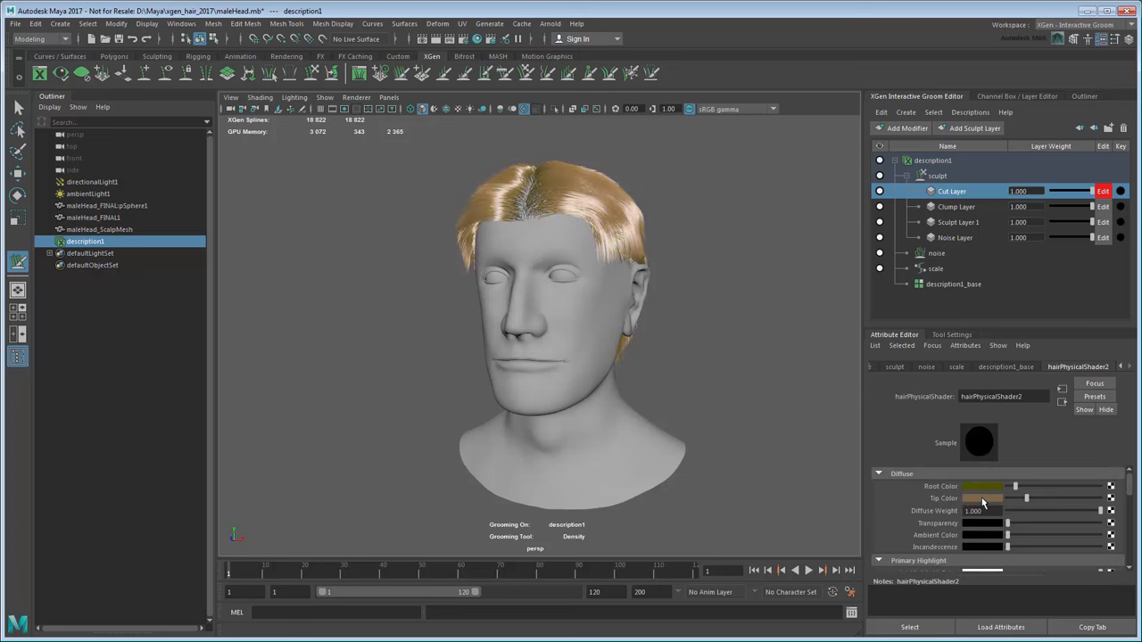
left_click(990, 488)
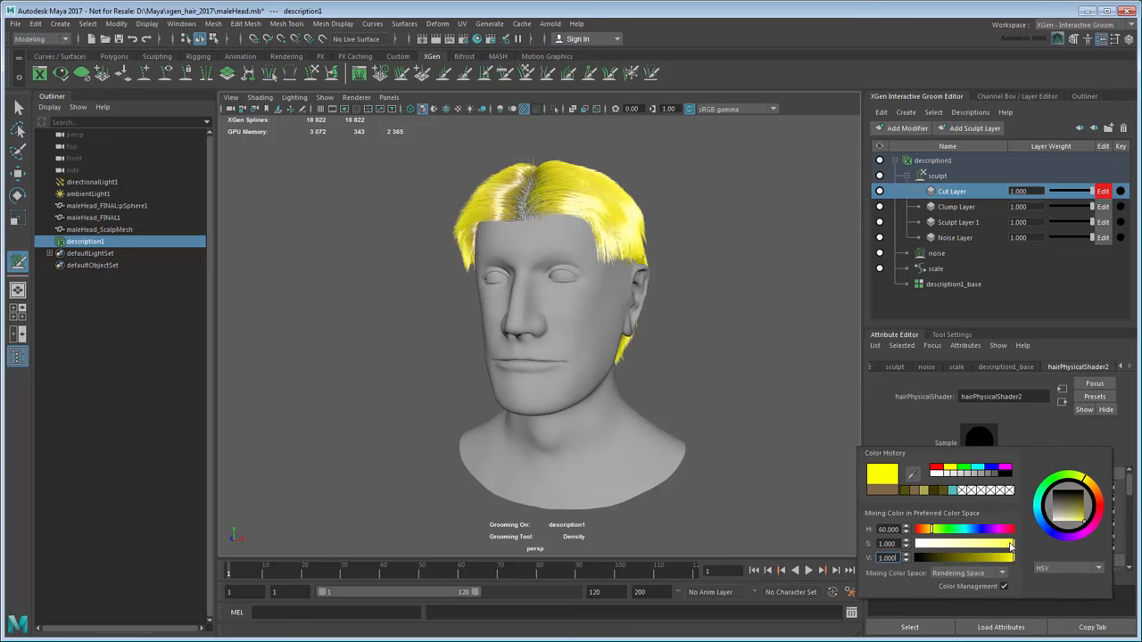